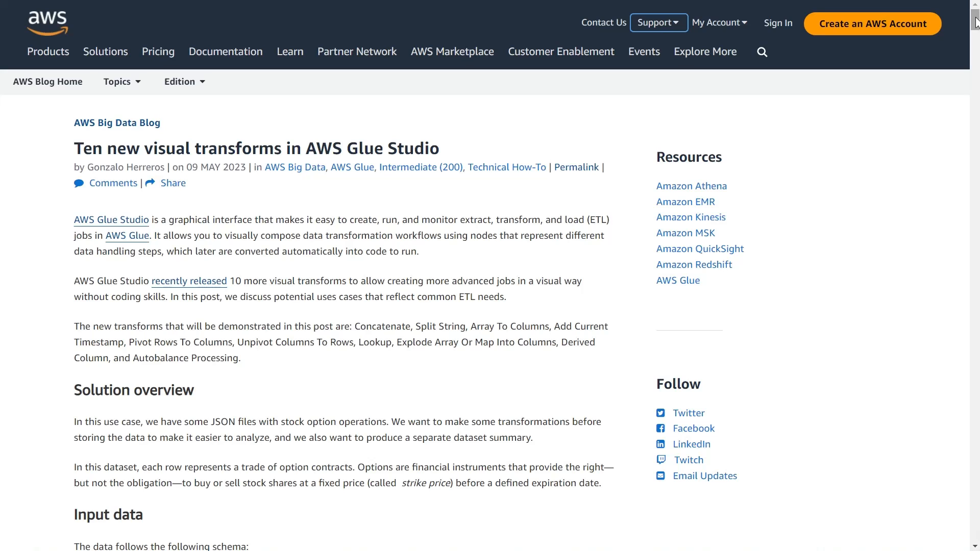
Scroll the transforms blog post down to the 'Create the AWS Glue visual job' section
{"action": "scroll", "scroll_direction": "down", "scroll_amount": 3}
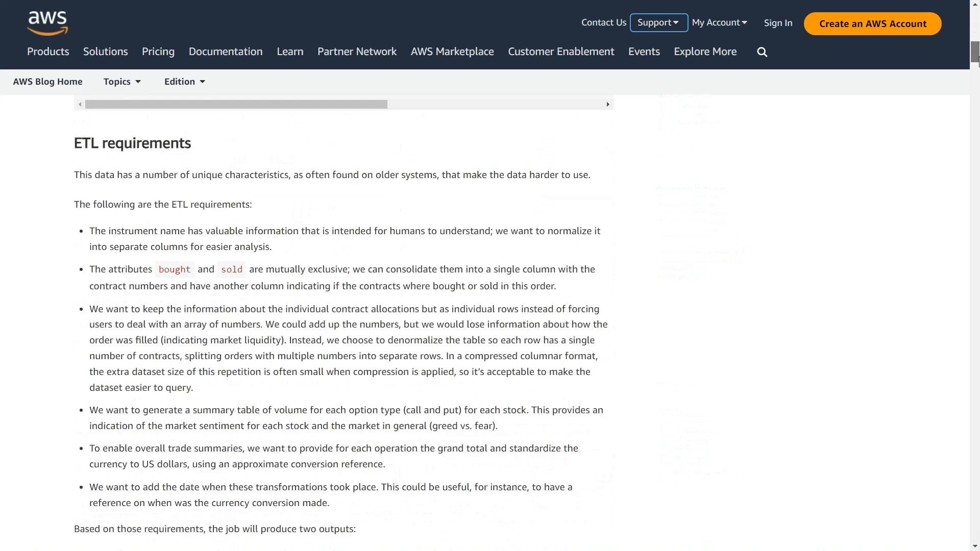
{"action": "scroll", "scroll_direction": "down", "scroll_amount": 3}
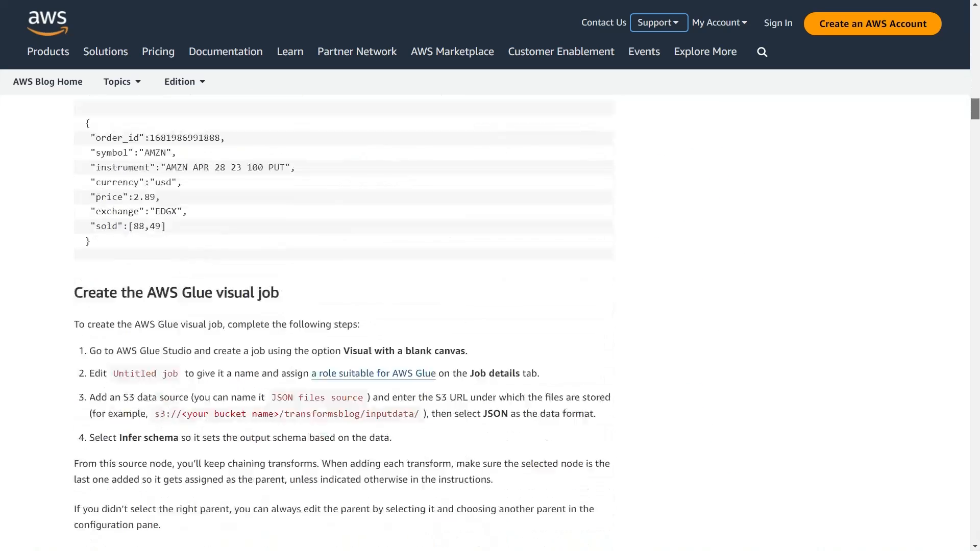
{"action": "scroll", "scroll_direction": "down", "scroll_amount": 3}
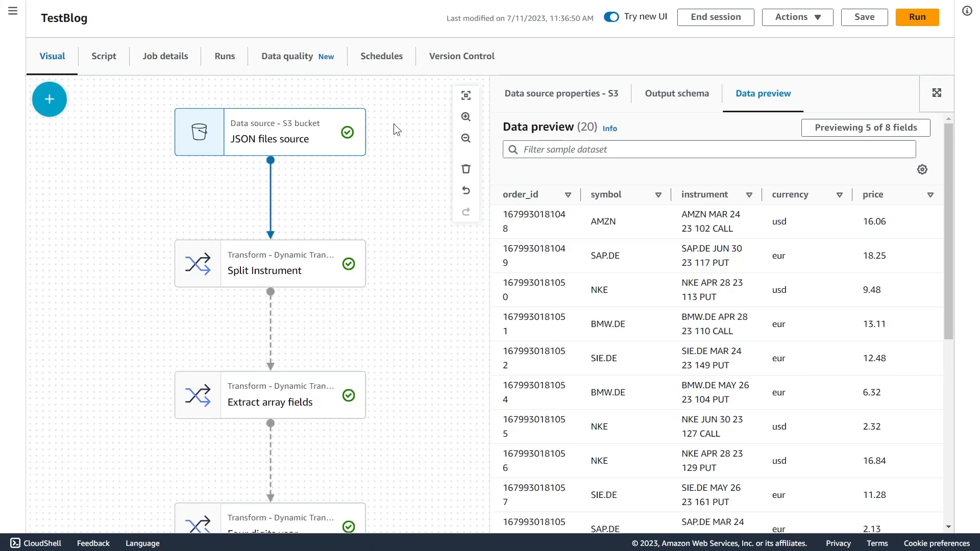
{"action": "mouse_move", "coordinate": [441, 120]}
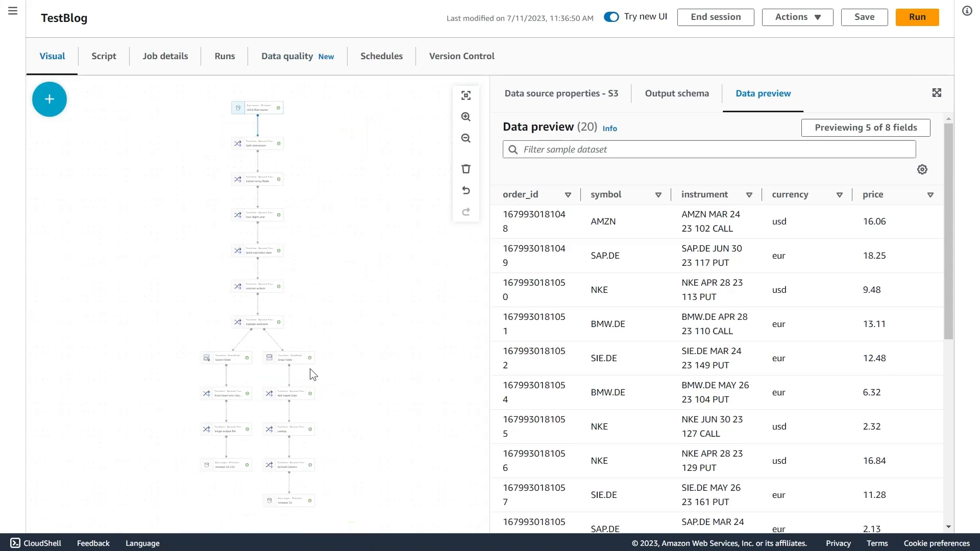
Include the bought and sold fields so the JSON source preview shows all 8 fields
{"action": "left_click", "coordinate": [466, 117]}
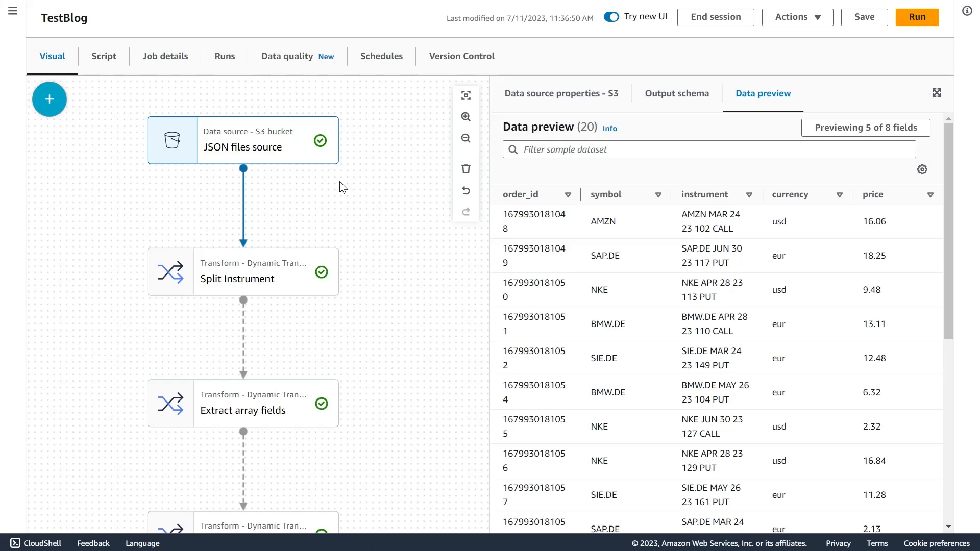
{"action": "mouse_move", "coordinate": [338, 206]}
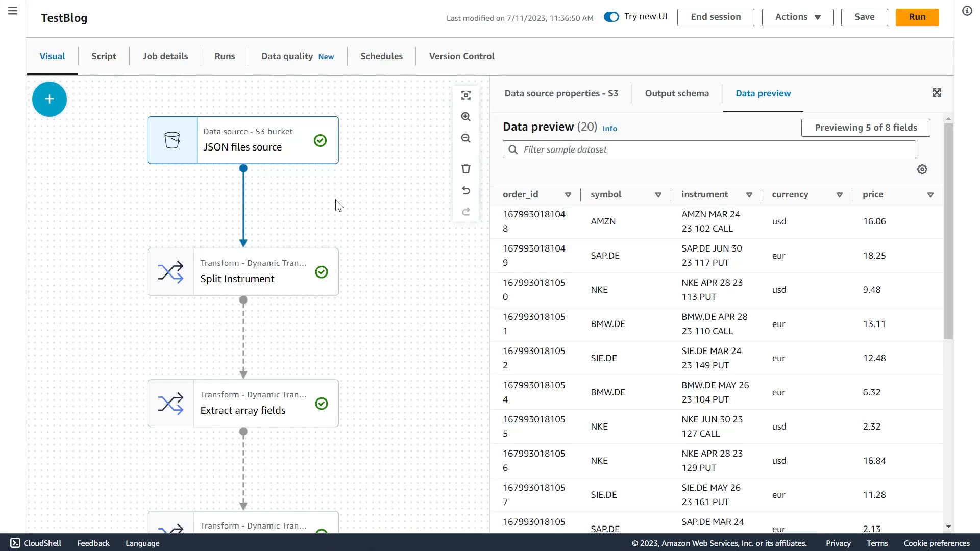
{"action": "mouse_move", "coordinate": [578, 234]}
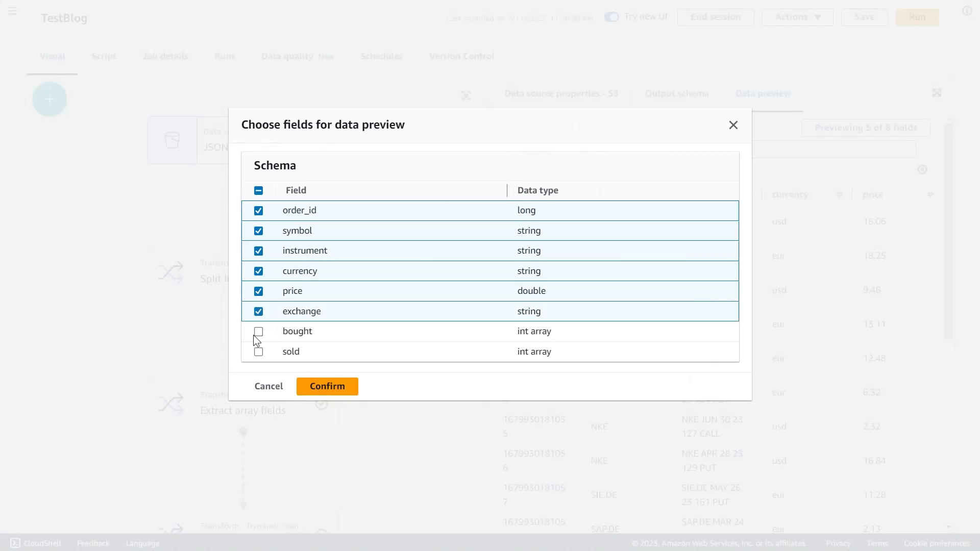
{"action": "left_click", "coordinate": [326, 386]}
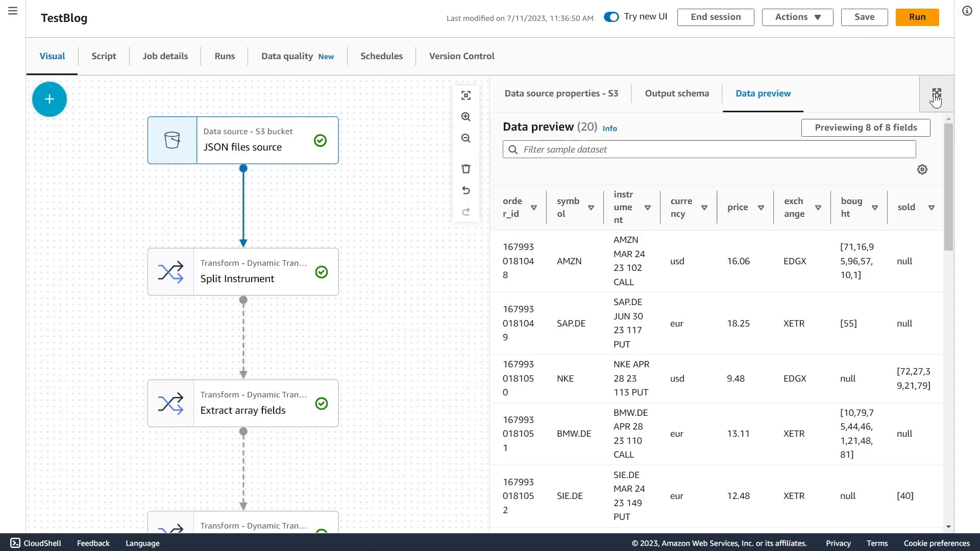
Expand the JSON source data preview to fill the whole workspace
{"action": "left_click", "coordinate": [936, 94]}
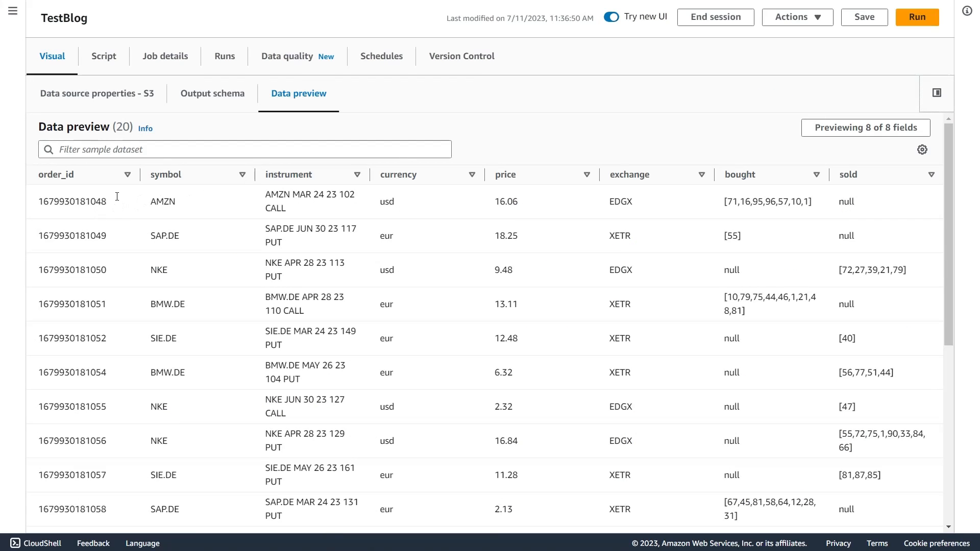
{"action": "mouse_move", "coordinate": [253, 219]}
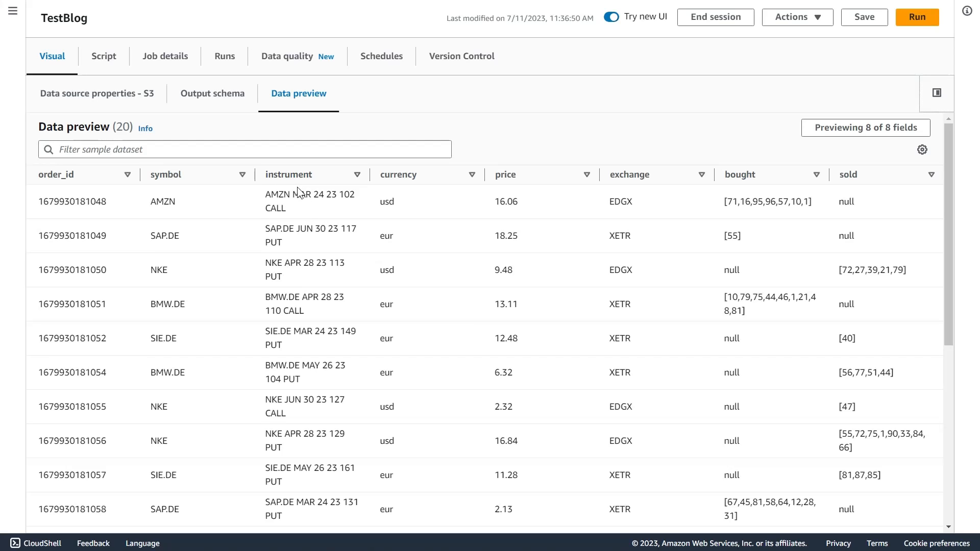
{"action": "mouse_move", "coordinate": [319, 215]}
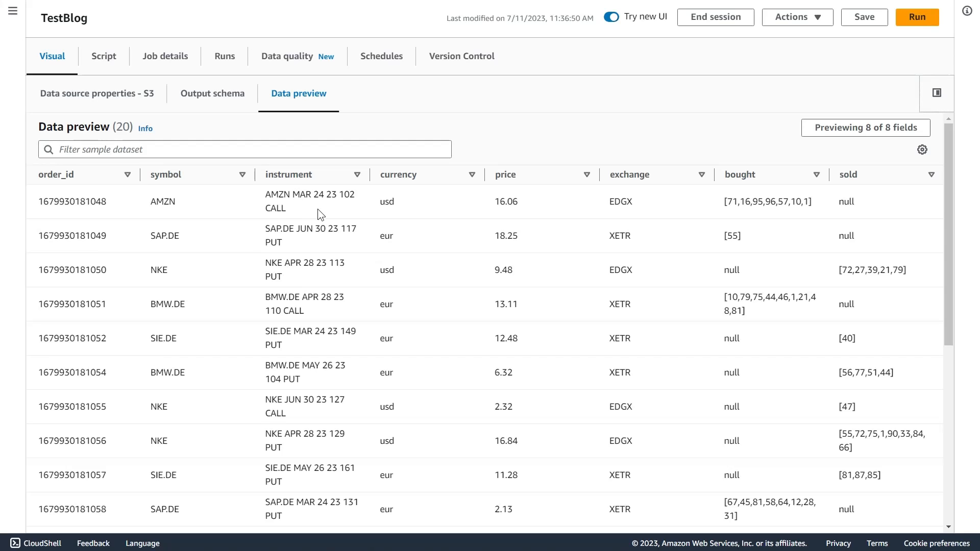
{"action": "mouse_move", "coordinate": [308, 210]}
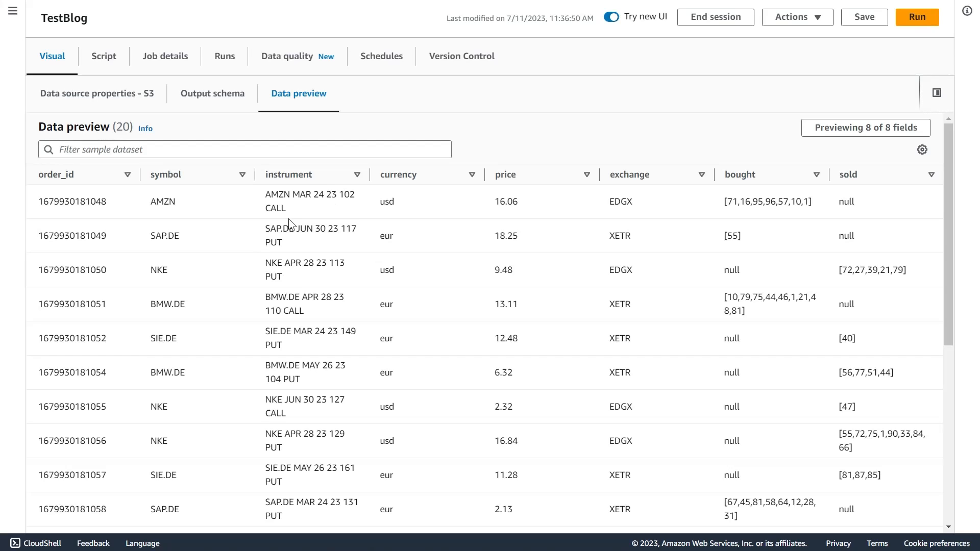
{"action": "mouse_move", "coordinate": [278, 226]}
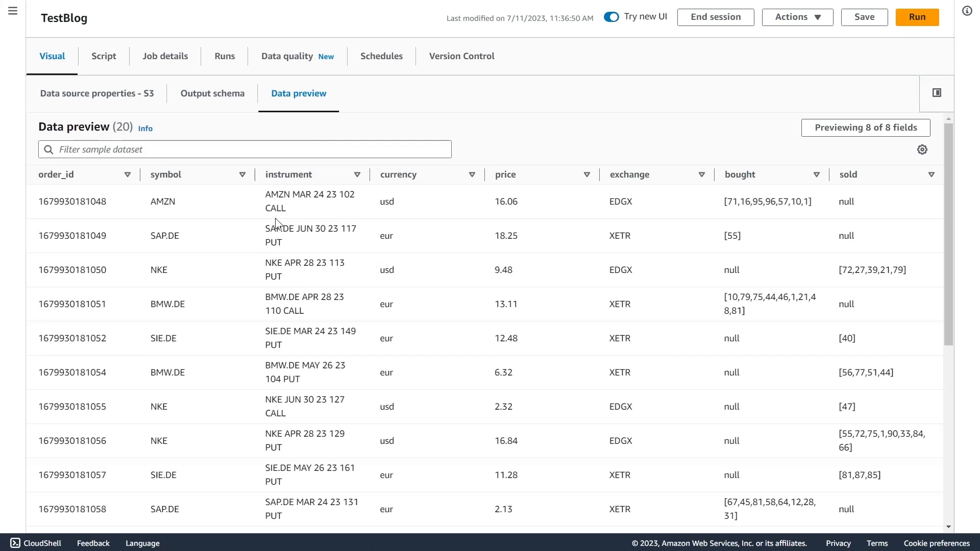
{"action": "mouse_move", "coordinate": [281, 257]}
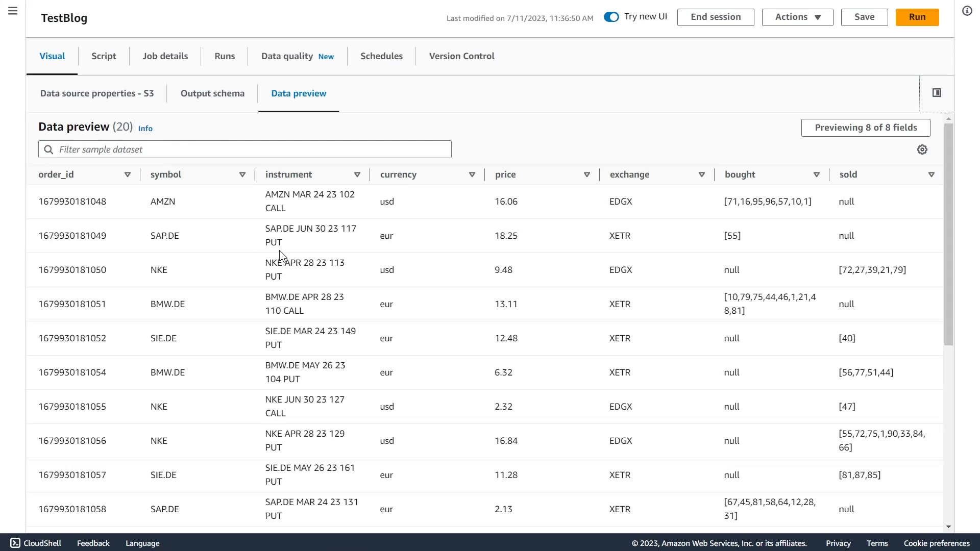
{"action": "mouse_move", "coordinate": [514, 240]}
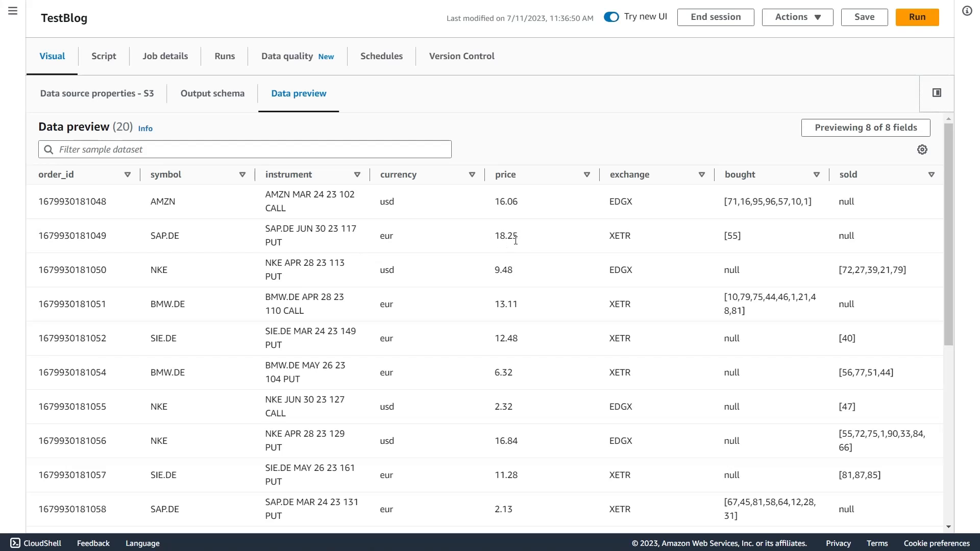
{"action": "mouse_move", "coordinate": [517, 249]}
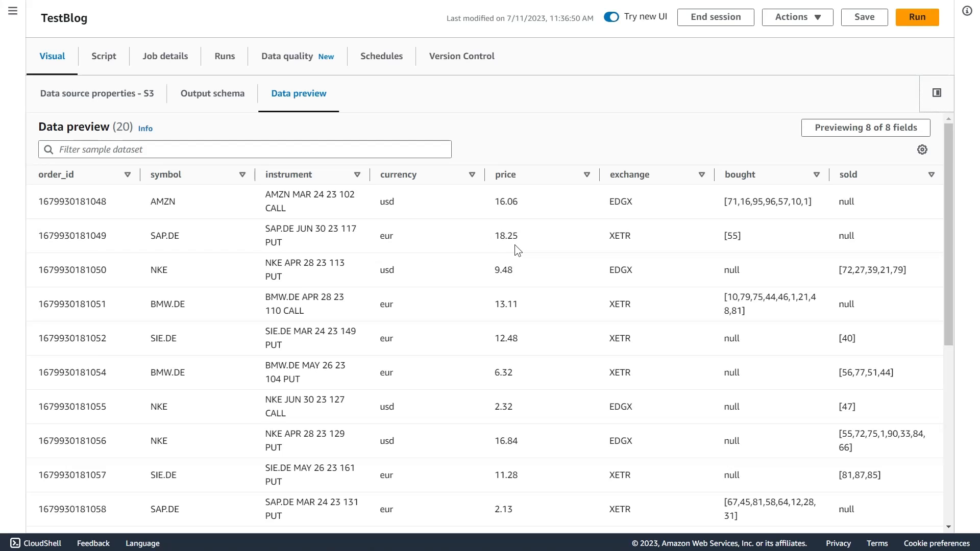
{"action": "mouse_move", "coordinate": [407, 248]}
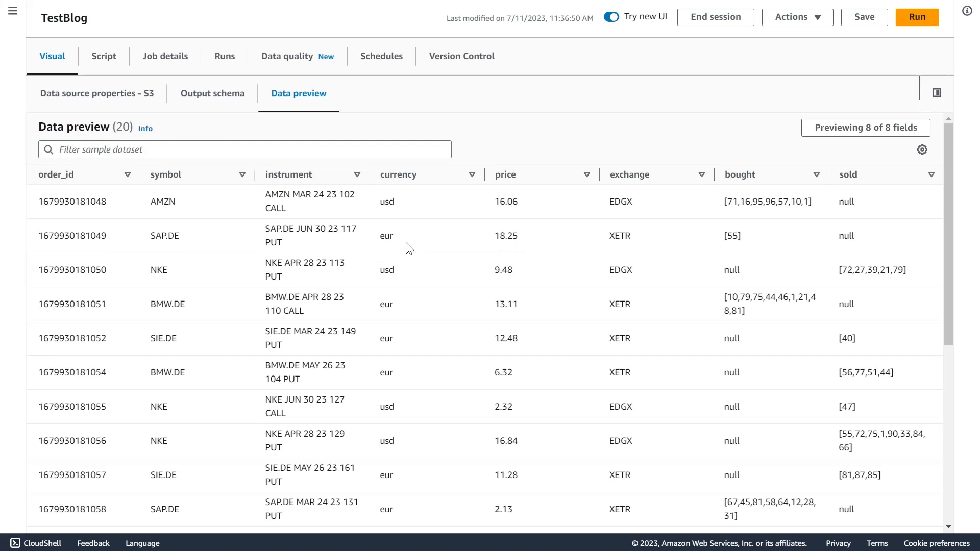
{"action": "mouse_move", "coordinate": [639, 241]}
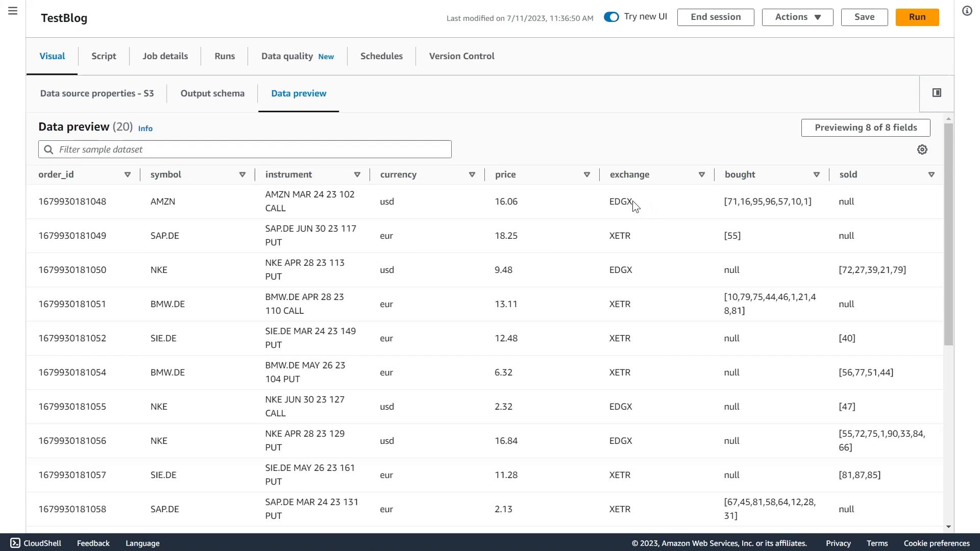
{"action": "mouse_move", "coordinate": [672, 211]}
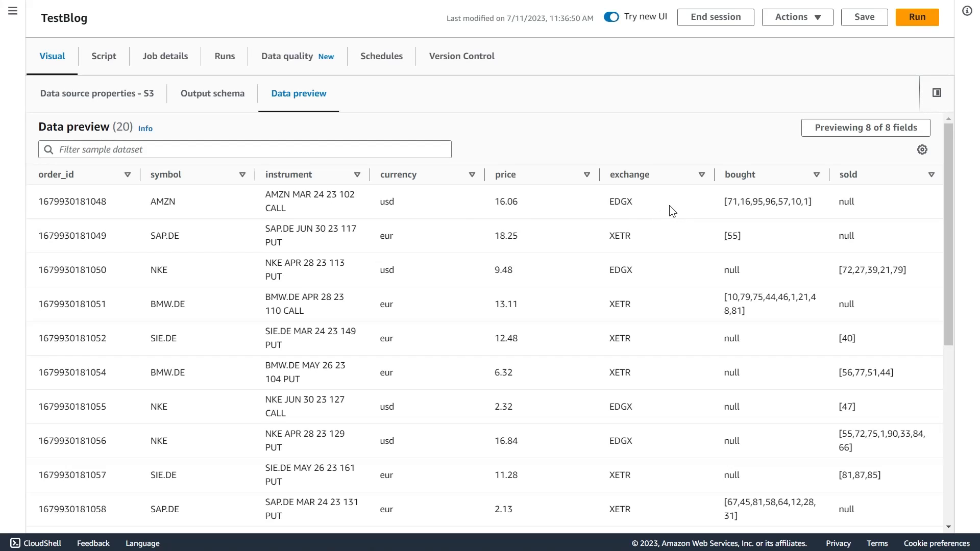
{"action": "mouse_move", "coordinate": [761, 218]}
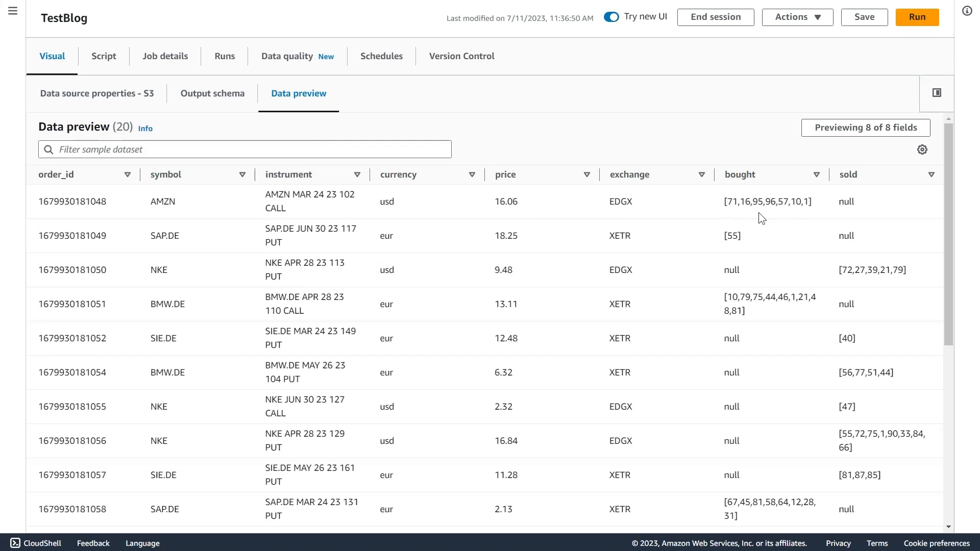
{"action": "mouse_move", "coordinate": [820, 210]}
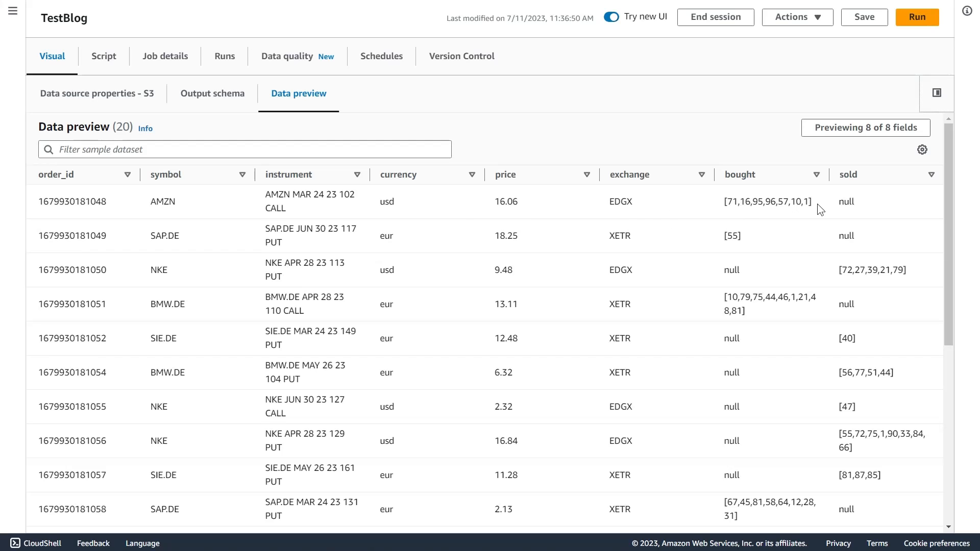
{"action": "mouse_move", "coordinate": [748, 223]}
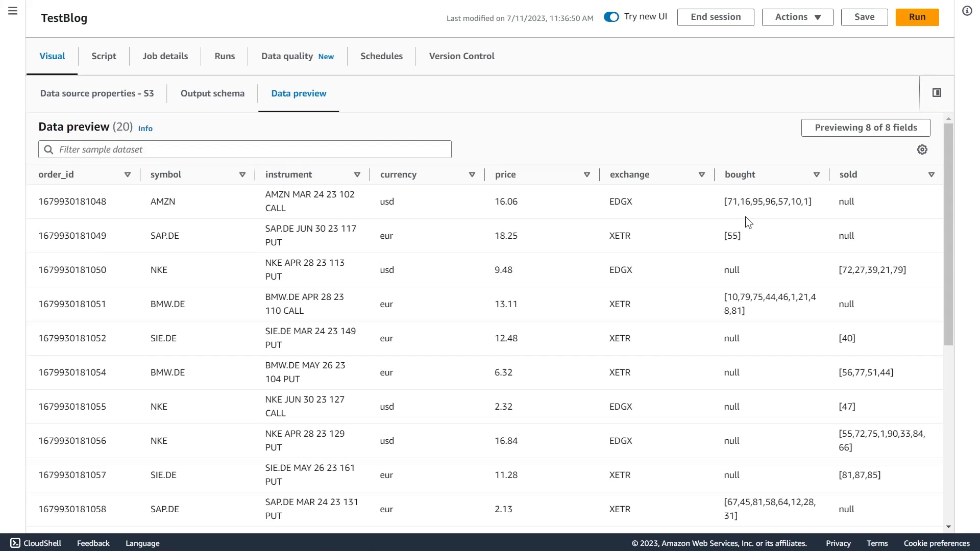
{"action": "mouse_move", "coordinate": [734, 251]}
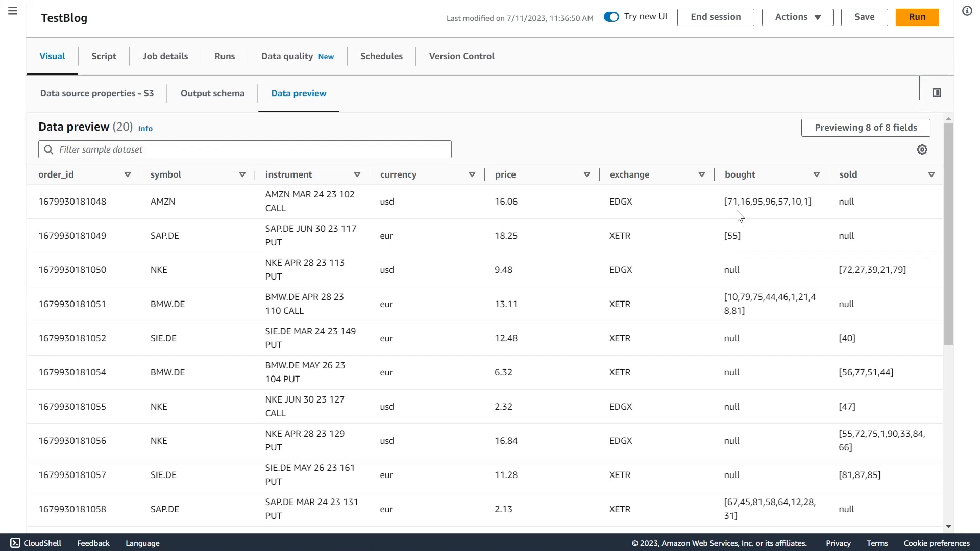
{"action": "mouse_move", "coordinate": [753, 213]}
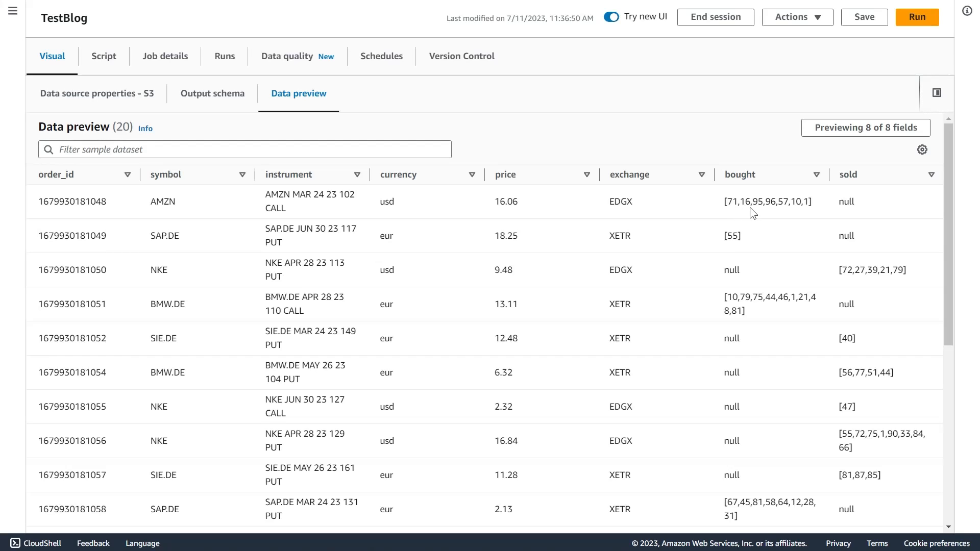
{"action": "mouse_move", "coordinate": [707, 130]}
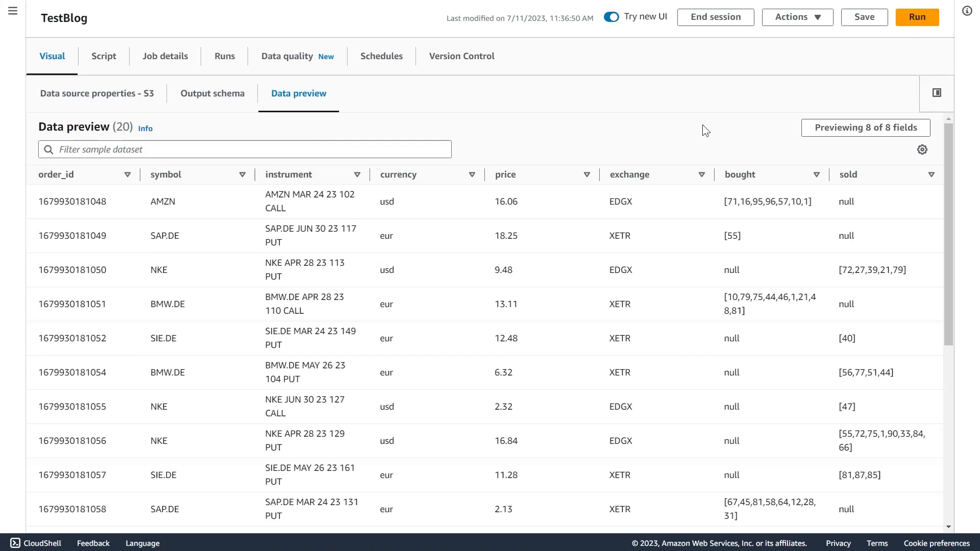
{"action": "mouse_move", "coordinate": [710, 138]}
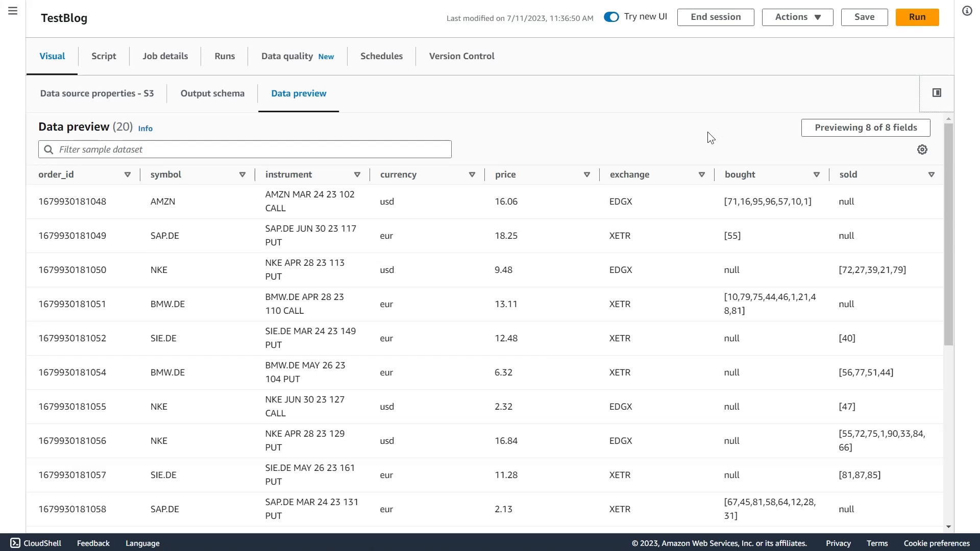
{"action": "mouse_move", "coordinate": [667, 136]}
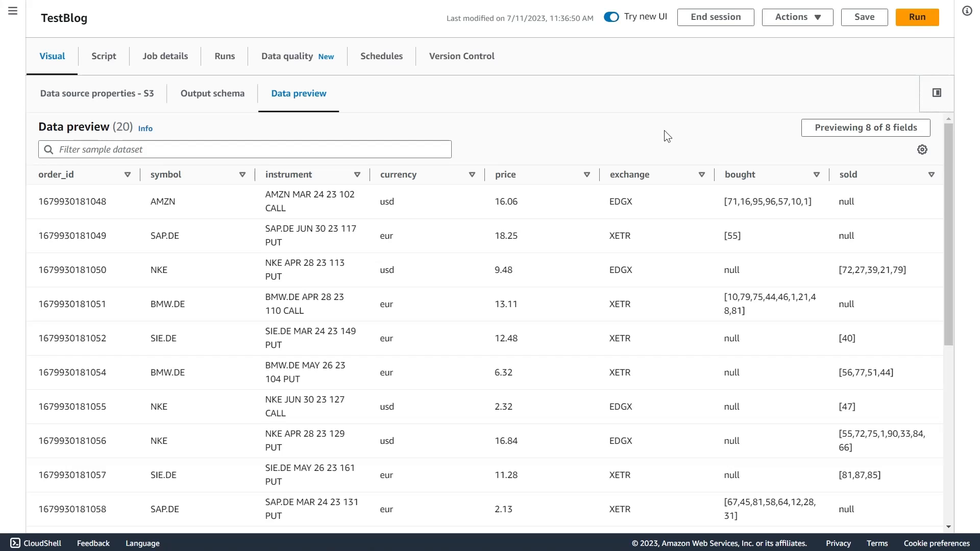
{"action": "mouse_move", "coordinate": [755, 210]}
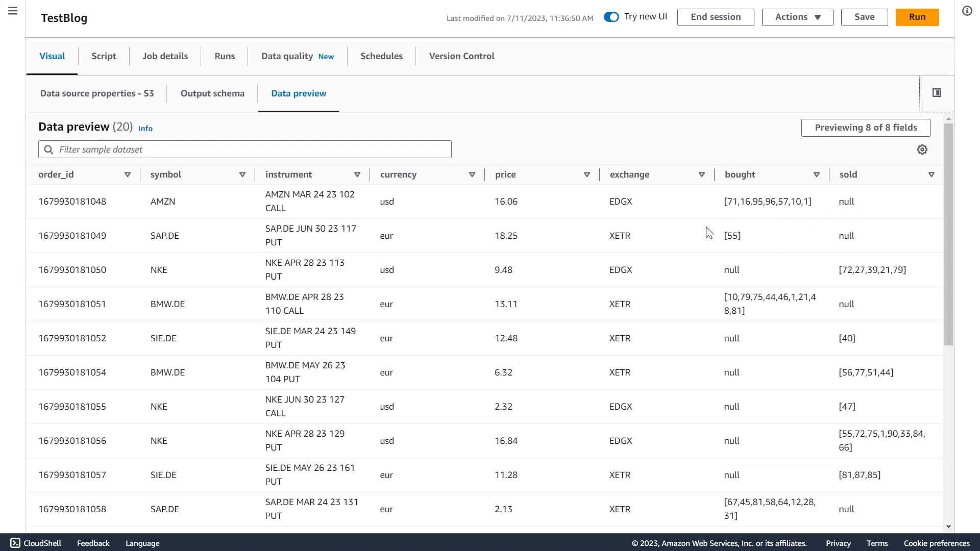
{"action": "mouse_move", "coordinate": [274, 204]}
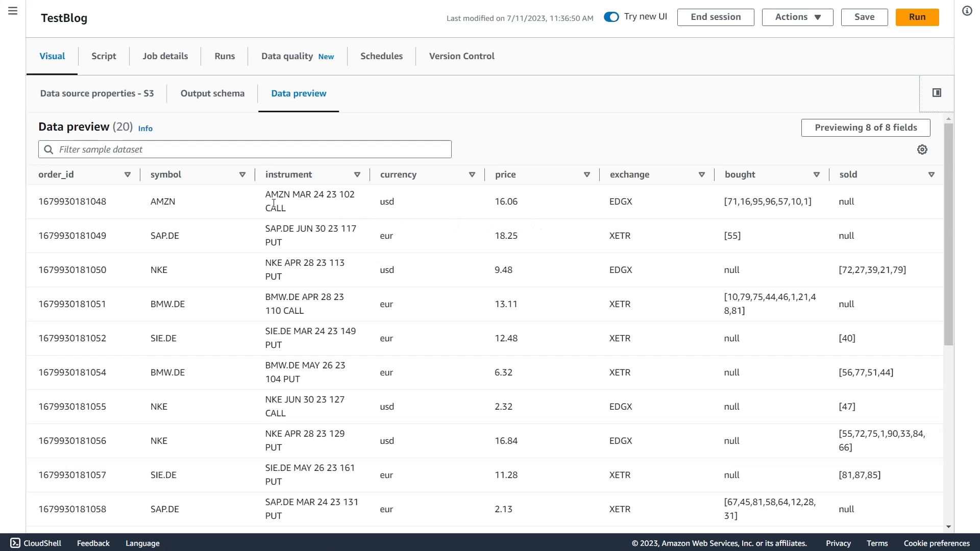
{"action": "mouse_move", "coordinate": [298, 227]}
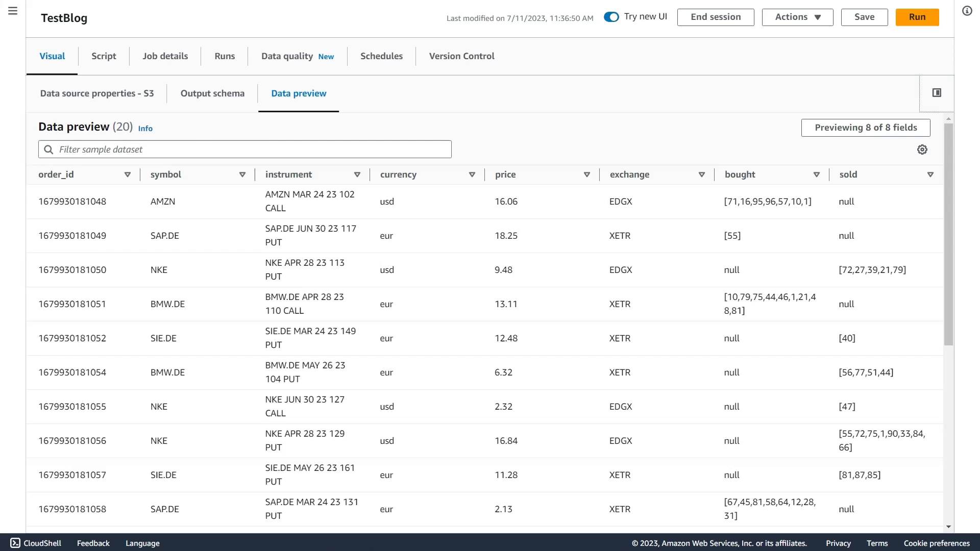
{"action": "mouse_move", "coordinate": [305, 215]}
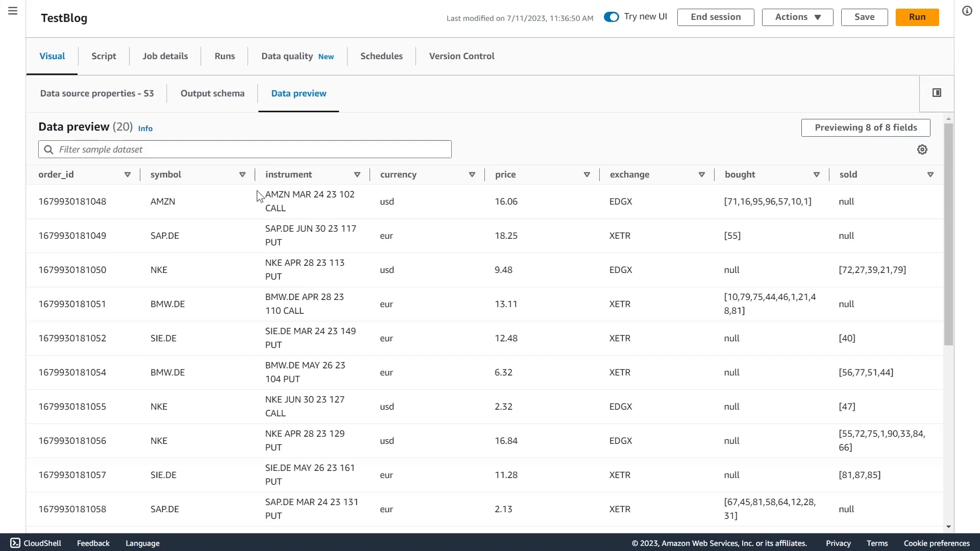
{"action": "mouse_move", "coordinate": [315, 200]}
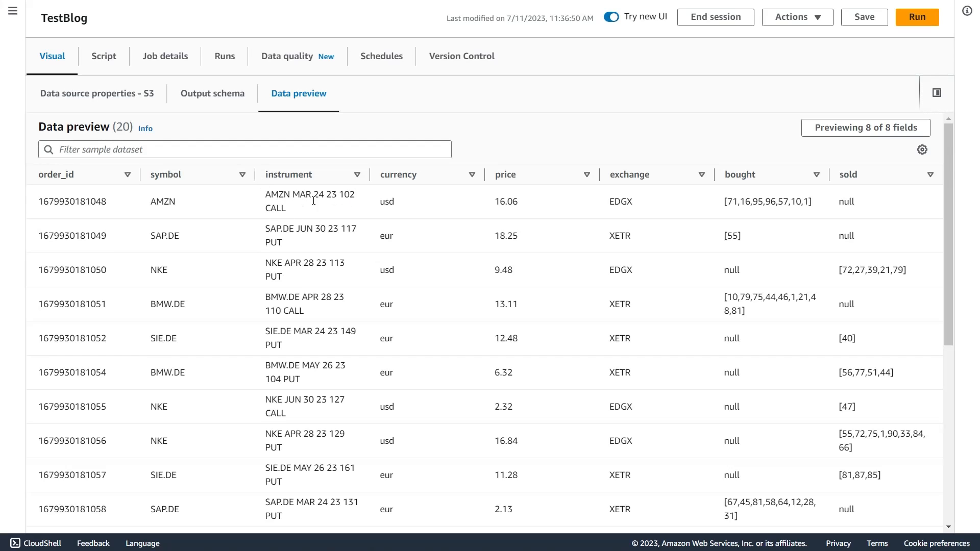
{"action": "mouse_move", "coordinate": [452, 111]}
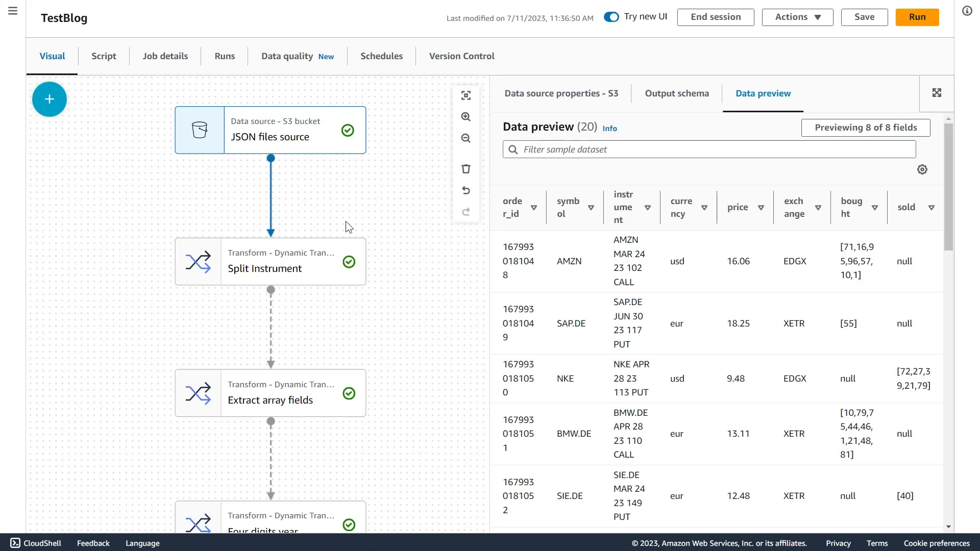
Review the Split Instrument settings, then show the Extract array fields transform settings
{"action": "left_click", "coordinate": [270, 261]}
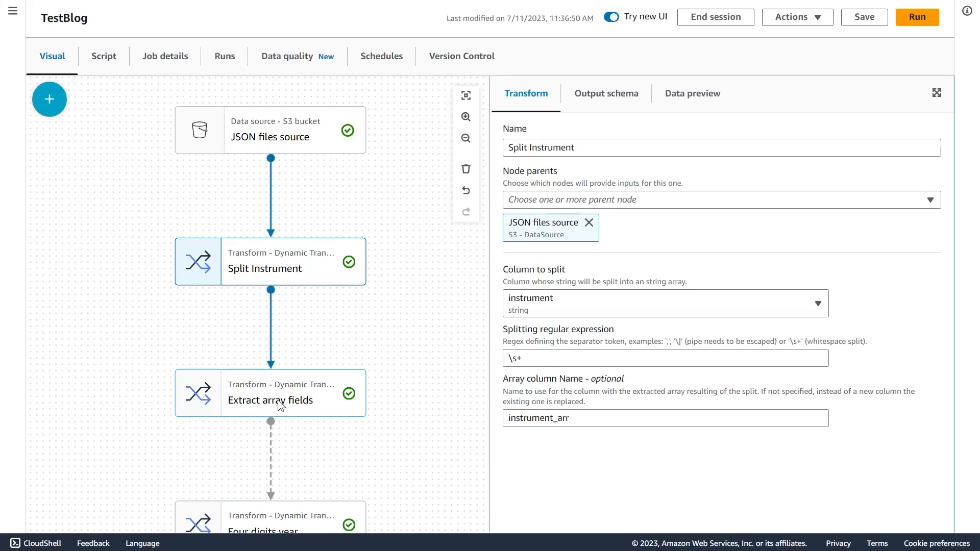
{"action": "left_click", "coordinate": [269, 392]}
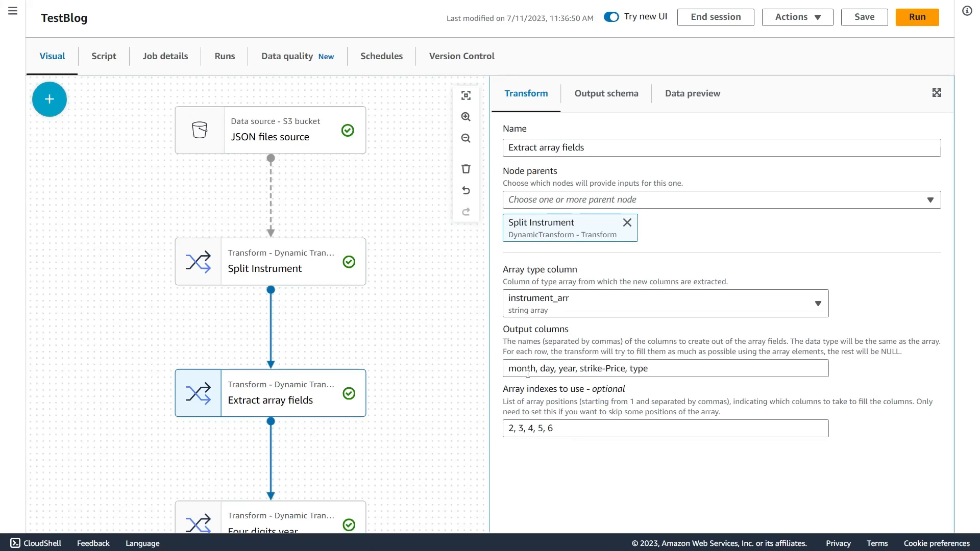
{"action": "mouse_move", "coordinate": [543, 381]}
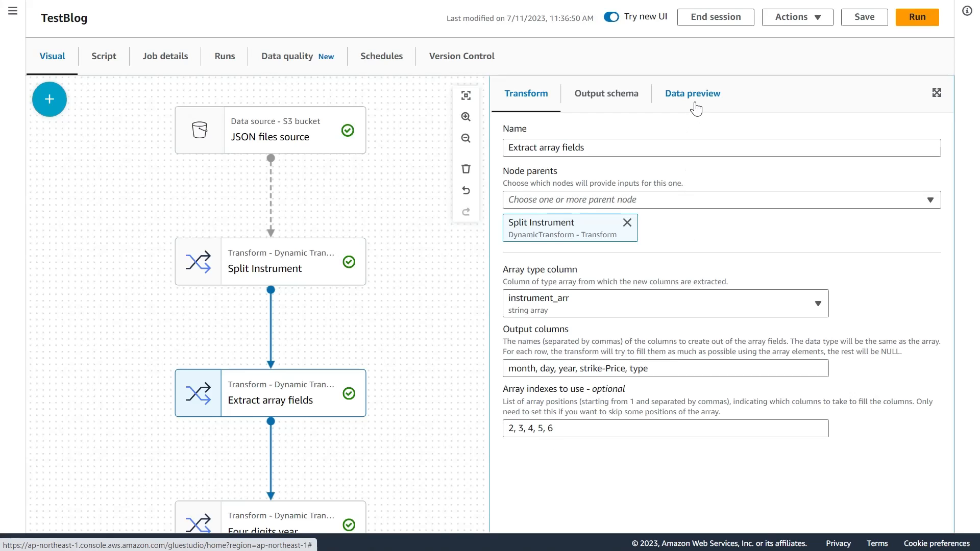
Preview the Extract array fields output with month, day, year, strike-price and type at full width
{"action": "left_click", "coordinate": [693, 93]}
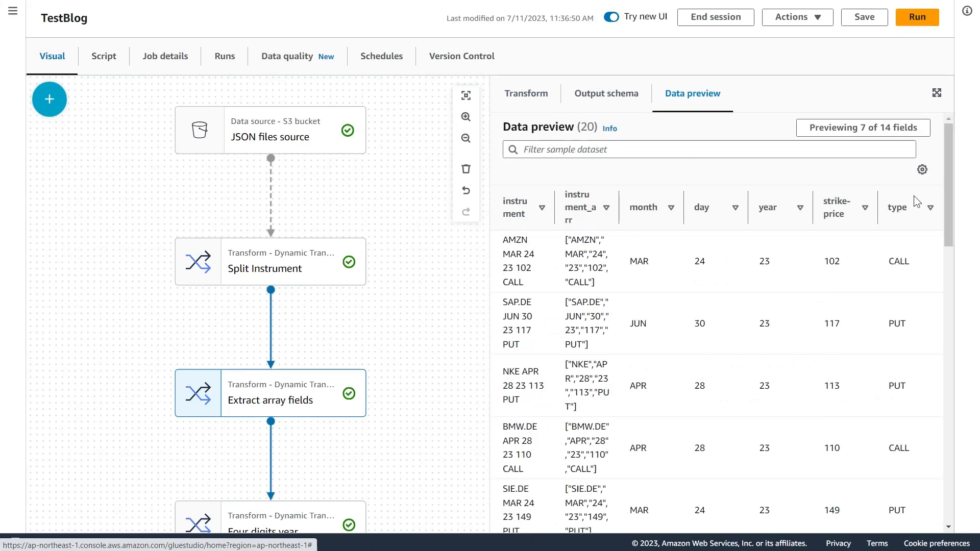
{"action": "left_click", "coordinate": [937, 92]}
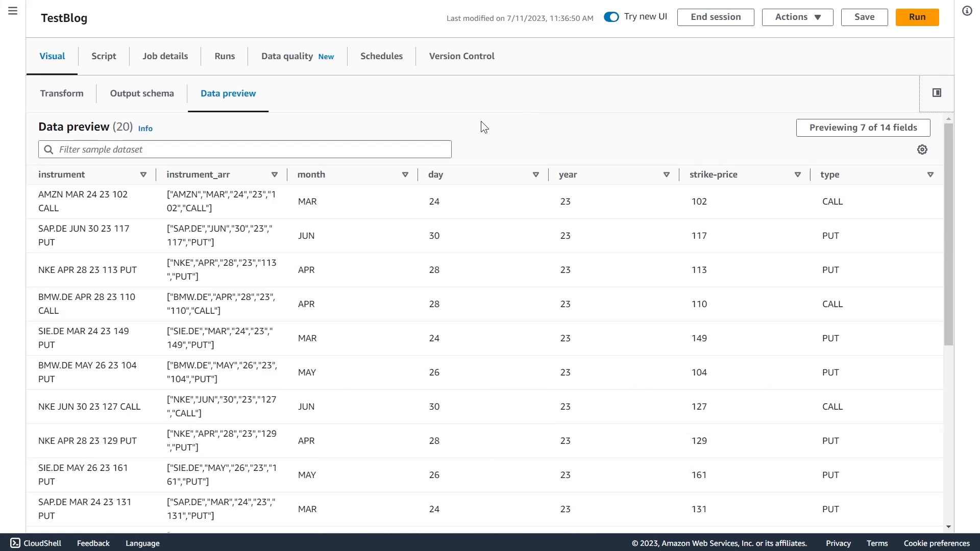
{"action": "mouse_move", "coordinate": [55, 213]}
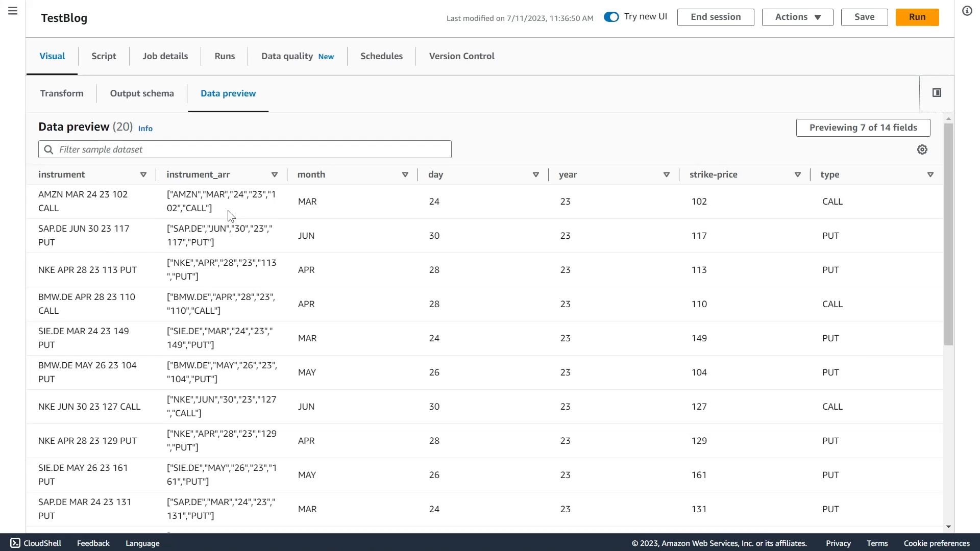
{"action": "mouse_move", "coordinate": [181, 194]}
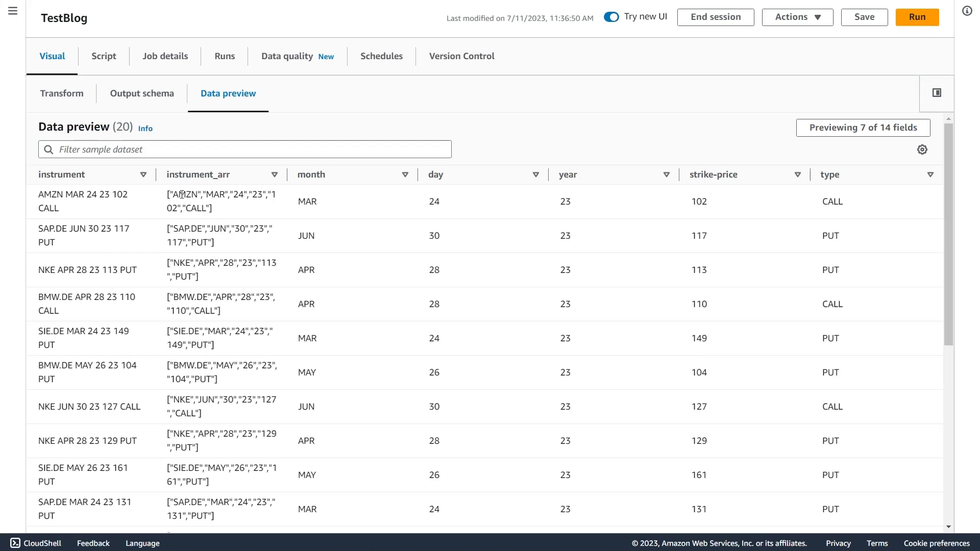
{"action": "mouse_move", "coordinate": [505, 201]}
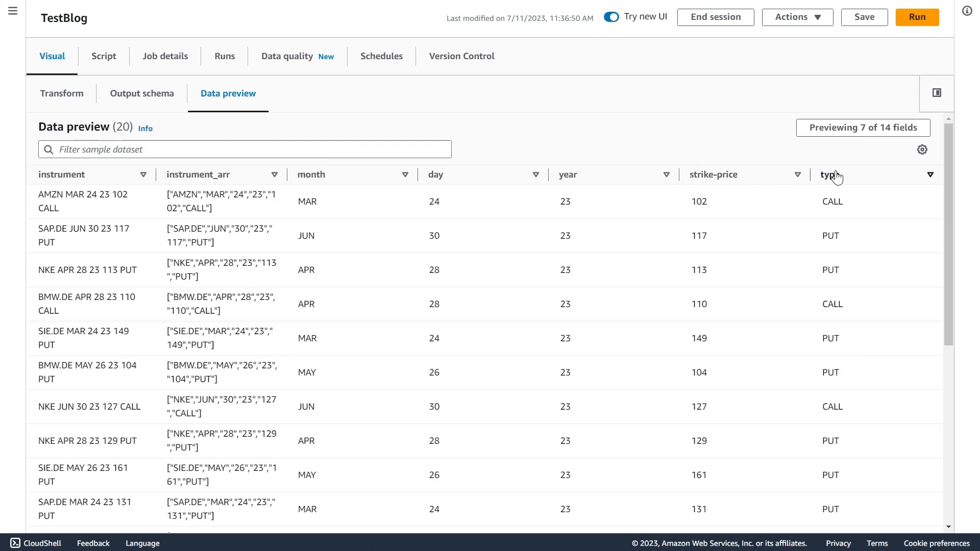
{"action": "mouse_move", "coordinate": [560, 98]}
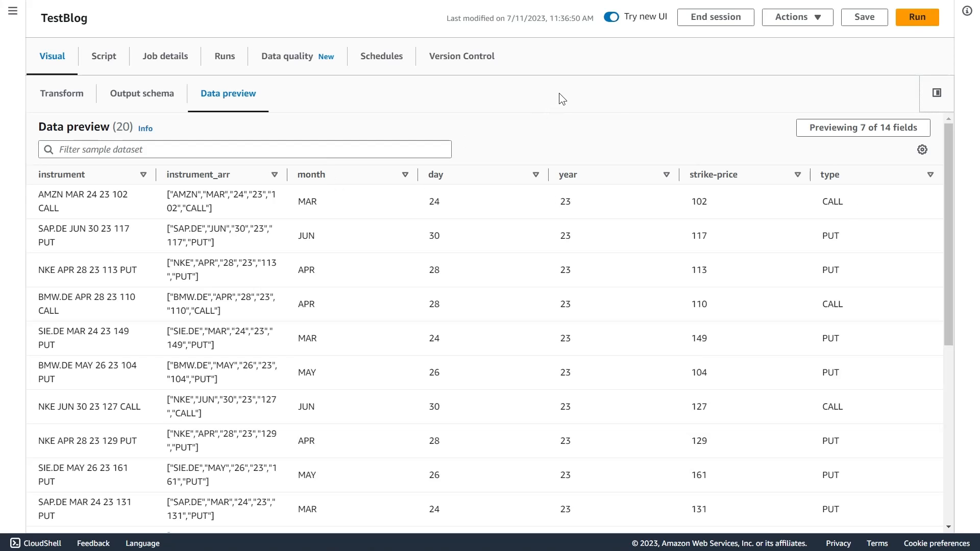
{"action": "mouse_move", "coordinate": [574, 174]}
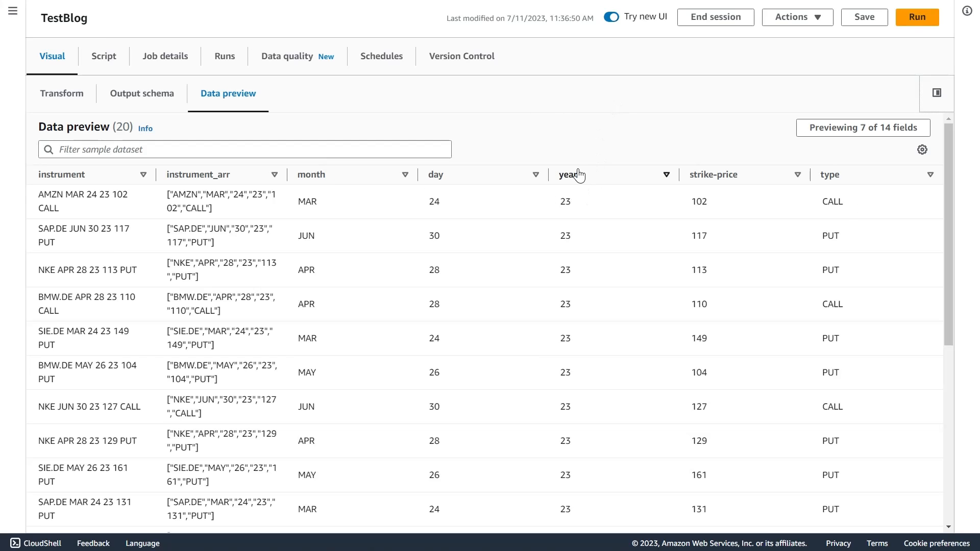
{"action": "mouse_move", "coordinate": [583, 218]}
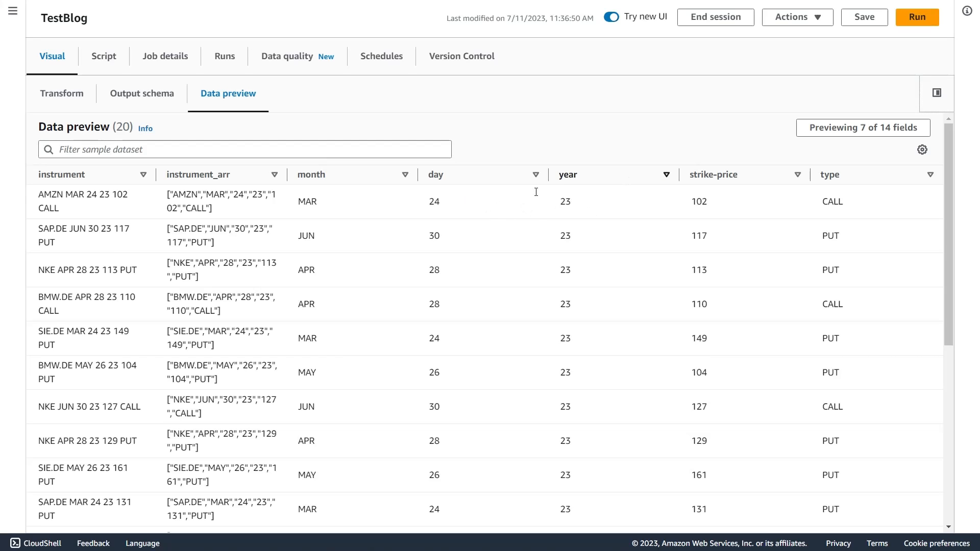
{"action": "mouse_move", "coordinate": [347, 210]}
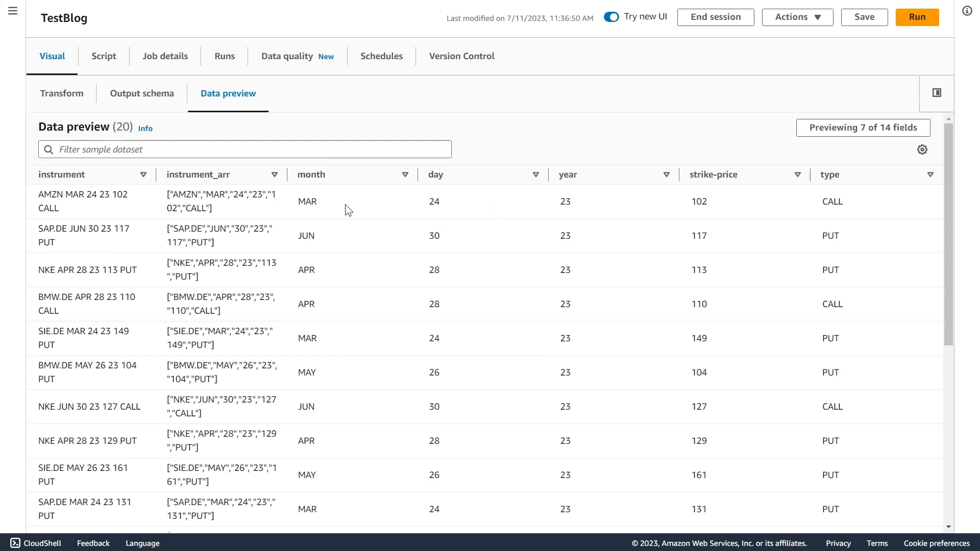
{"action": "mouse_move", "coordinate": [637, 226]}
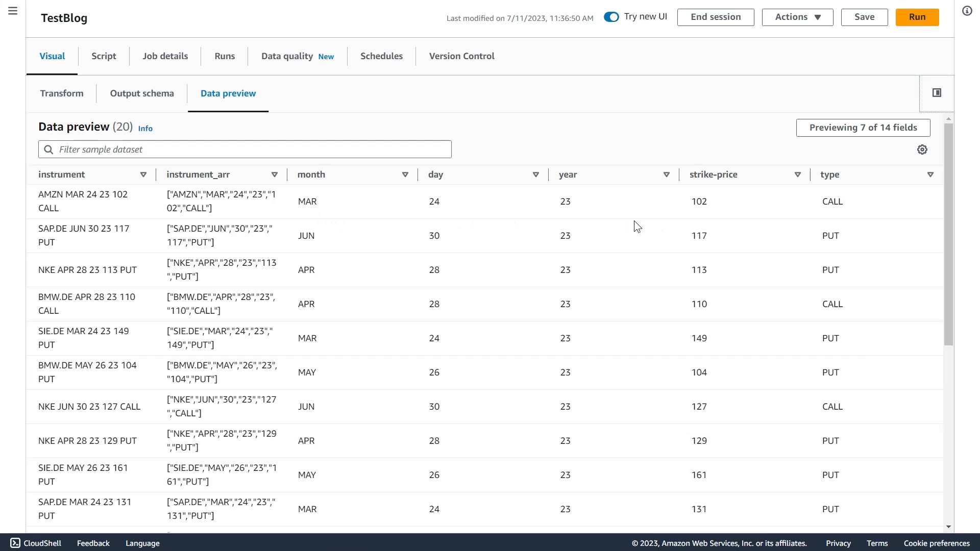
{"action": "mouse_move", "coordinate": [697, 111]}
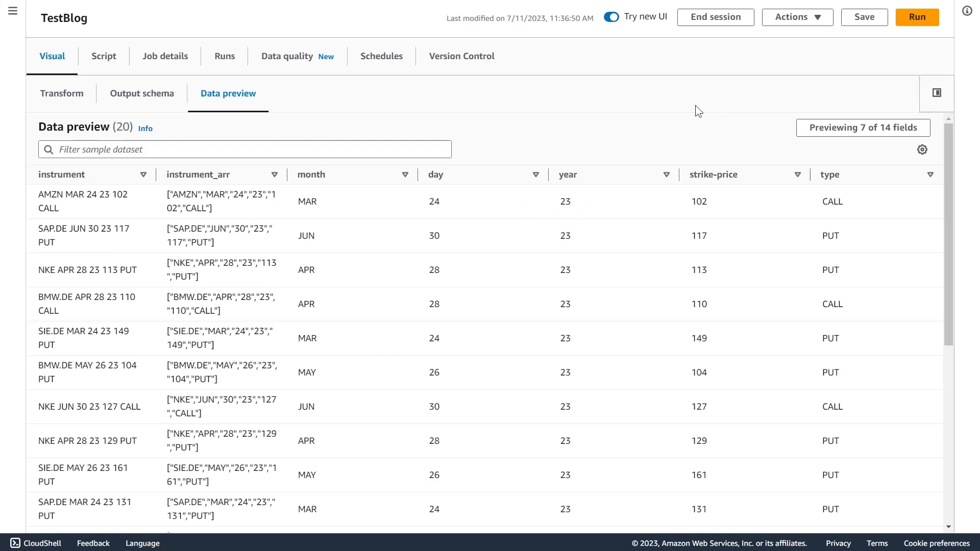
{"action": "mouse_move", "coordinate": [937, 95]}
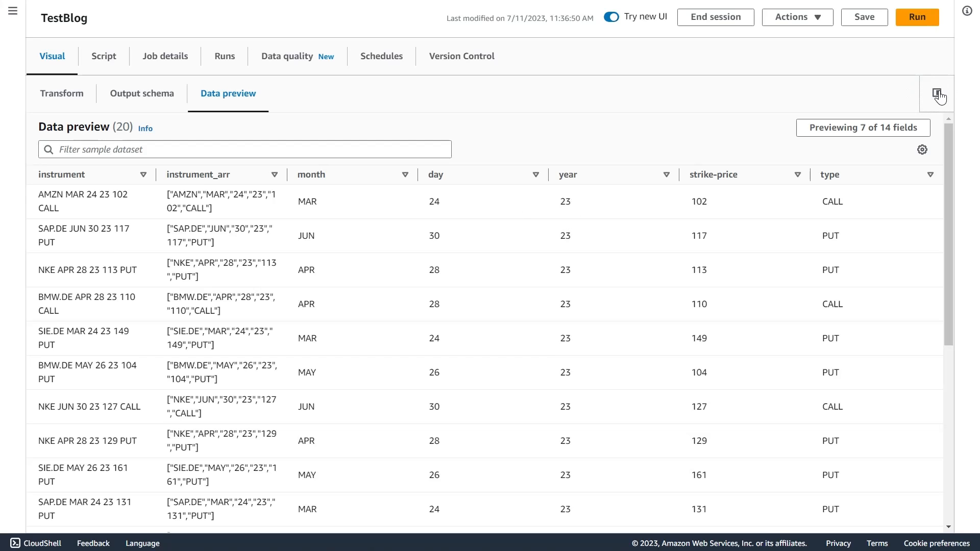
Collapse the preview and show the Four digits year transform's SQL expression prefixing '20'
{"action": "left_click", "coordinate": [937, 95]}
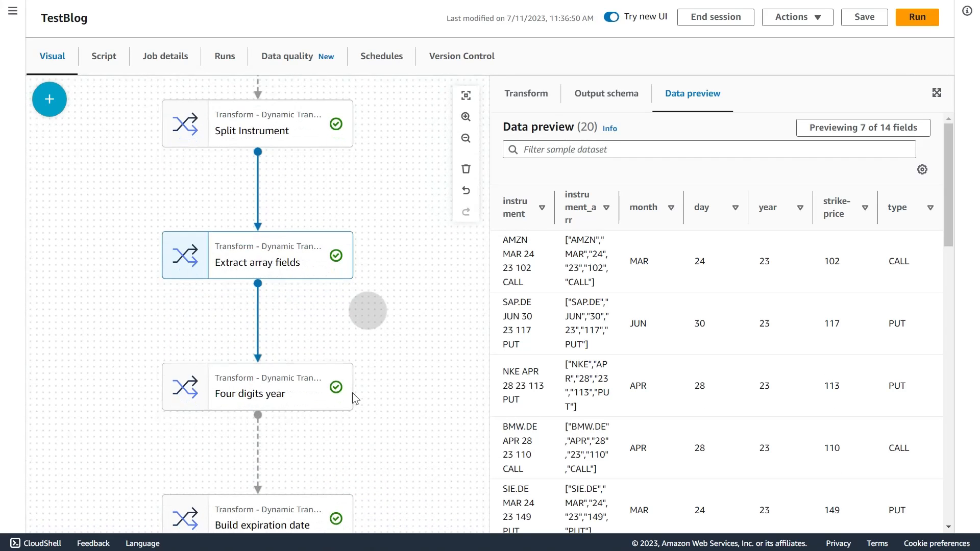
{"action": "left_click", "coordinate": [256, 386]}
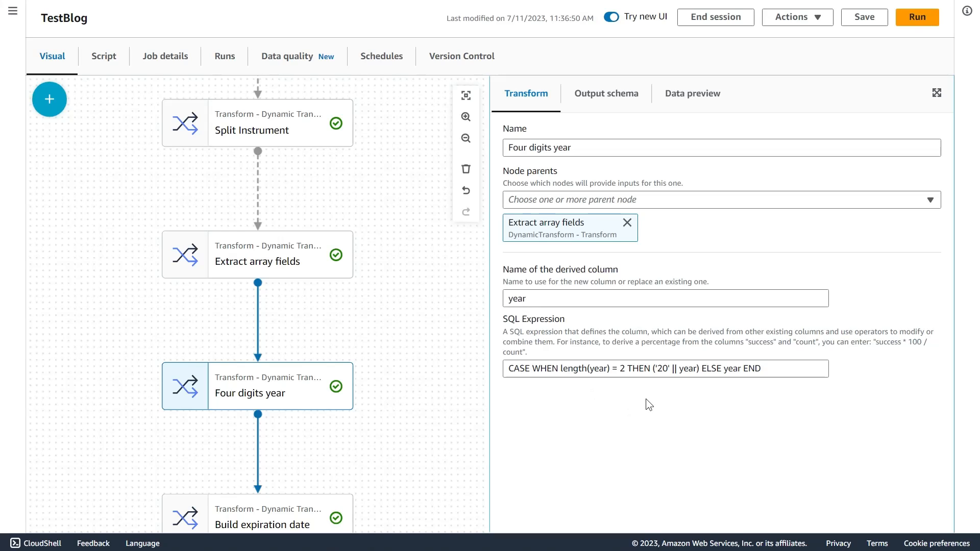
{"action": "mouse_move", "coordinate": [631, 388]}
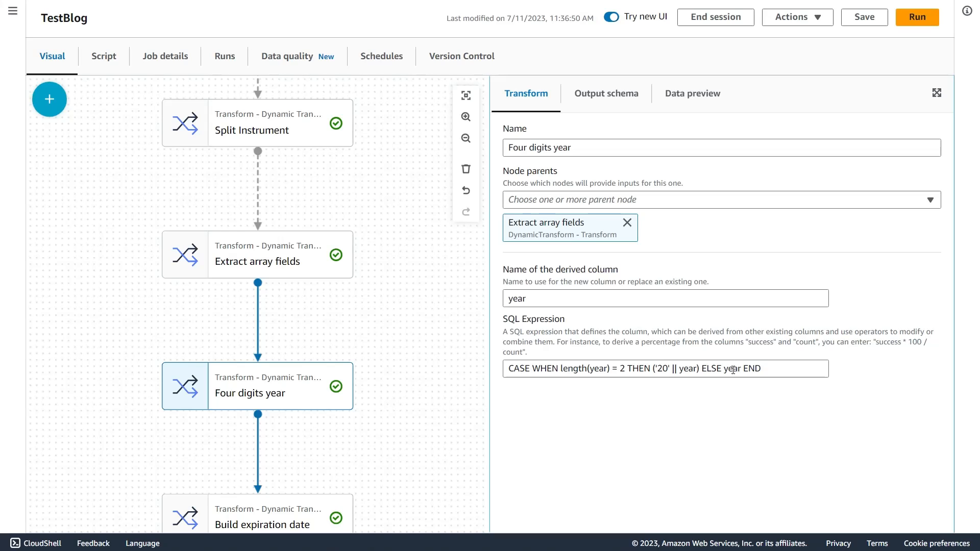
{"action": "mouse_move", "coordinate": [628, 372]}
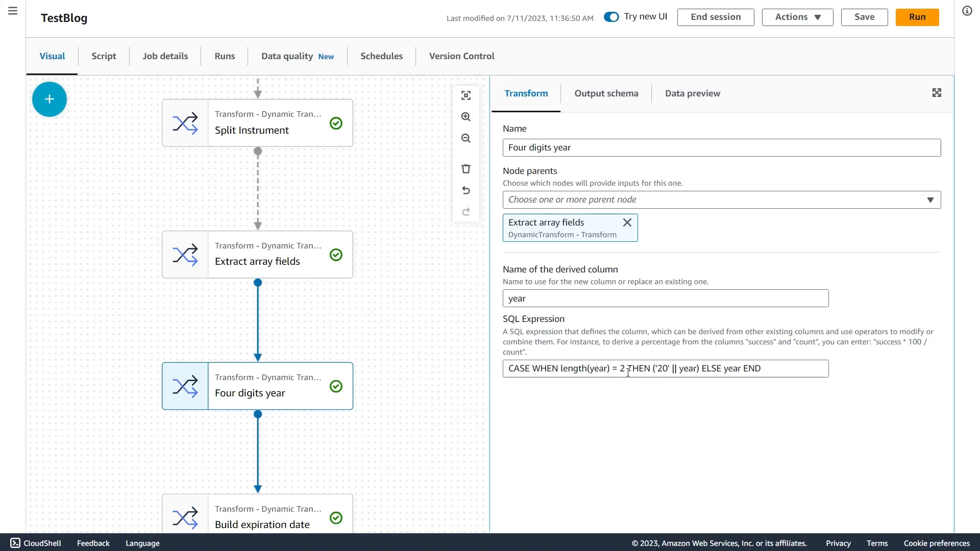
{"action": "scroll", "scroll_direction": "down", "scroll_amount": 3}
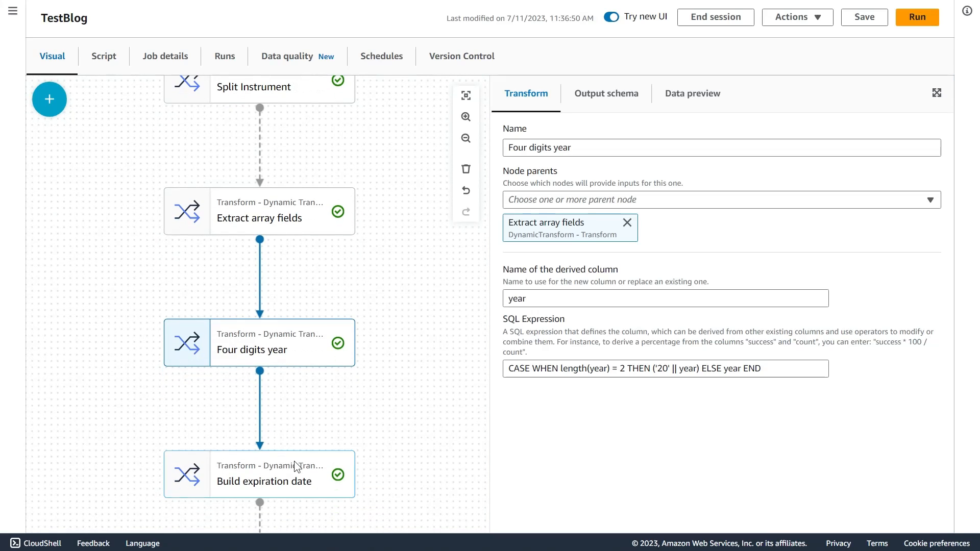
Show the Build expiration date settings and preview its four-digit years and expiration_date values
{"action": "left_click", "coordinate": [265, 474]}
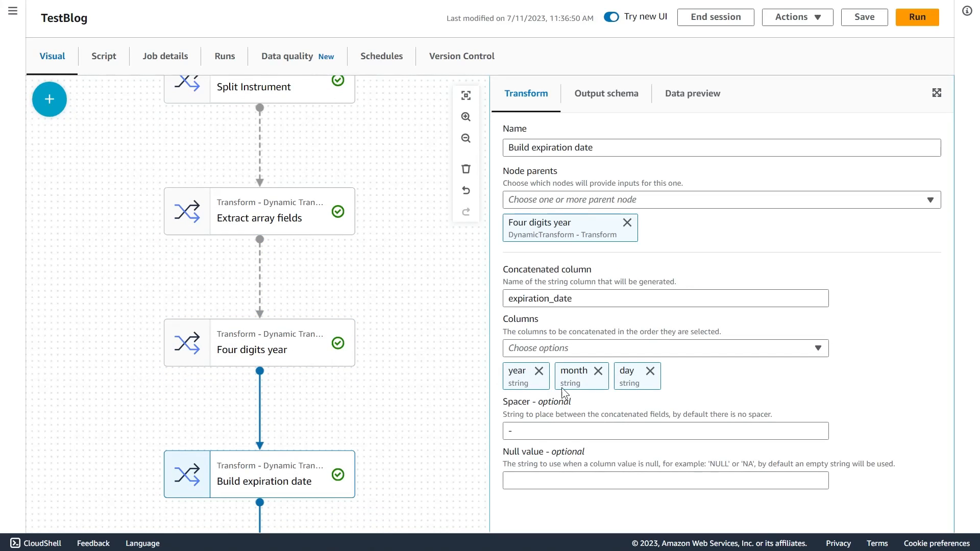
{"action": "mouse_move", "coordinate": [692, 93]}
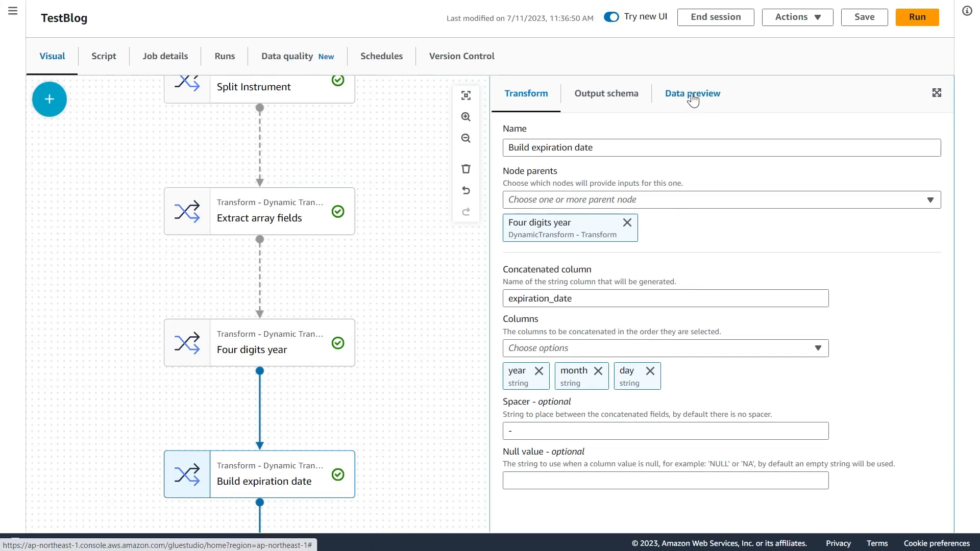
{"action": "left_click", "coordinate": [692, 94]}
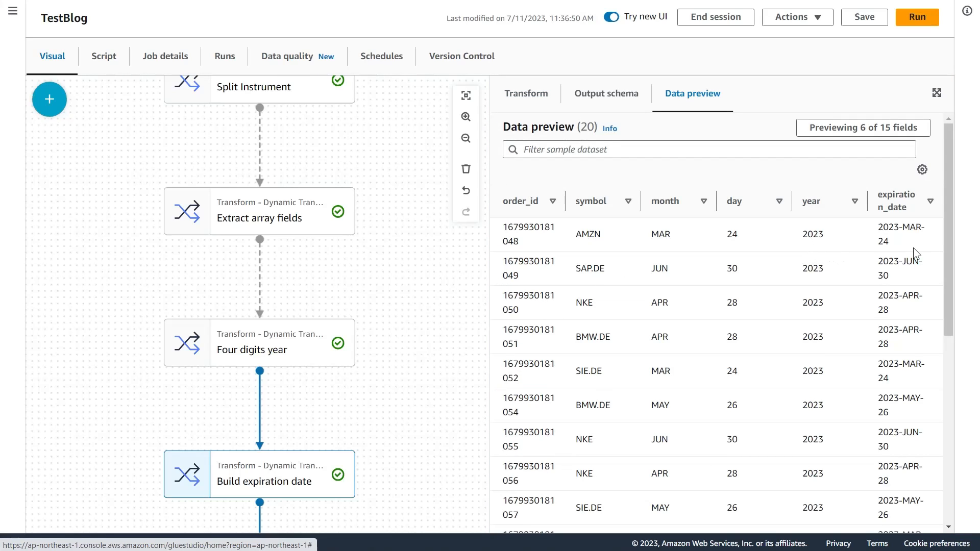
{"action": "mouse_move", "coordinate": [890, 170]}
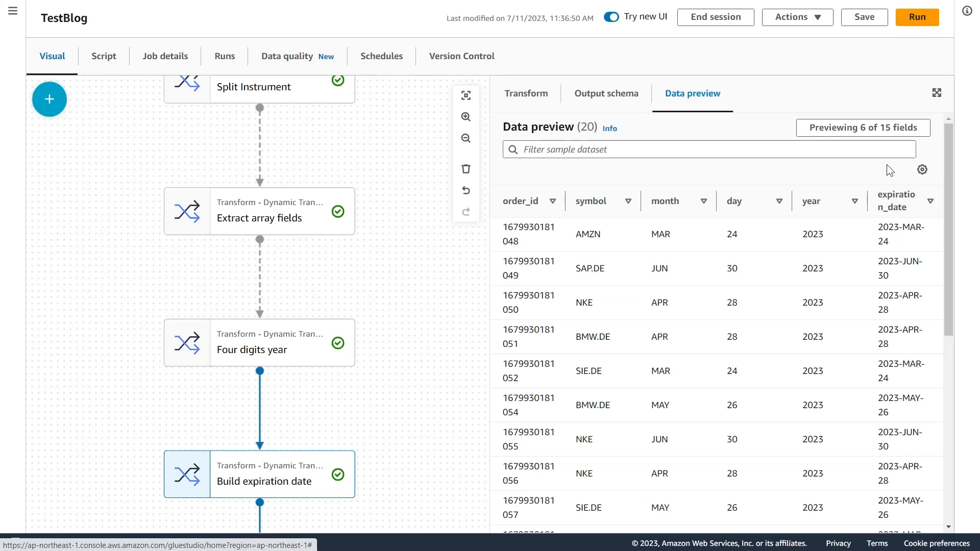
{"action": "mouse_move", "coordinate": [892, 175]}
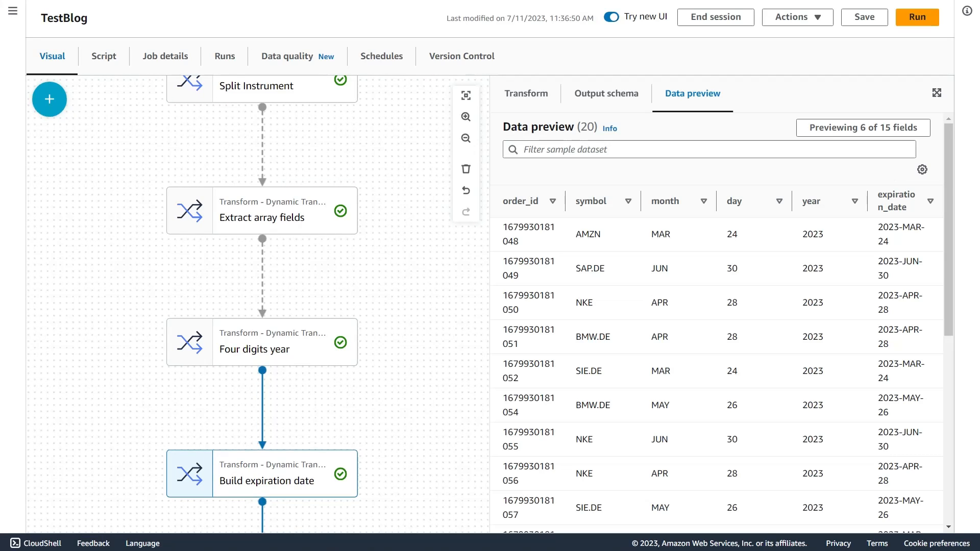
Limit the Build expiration date preview to only the sold and bought fields
{"action": "left_click", "coordinate": [922, 169]}
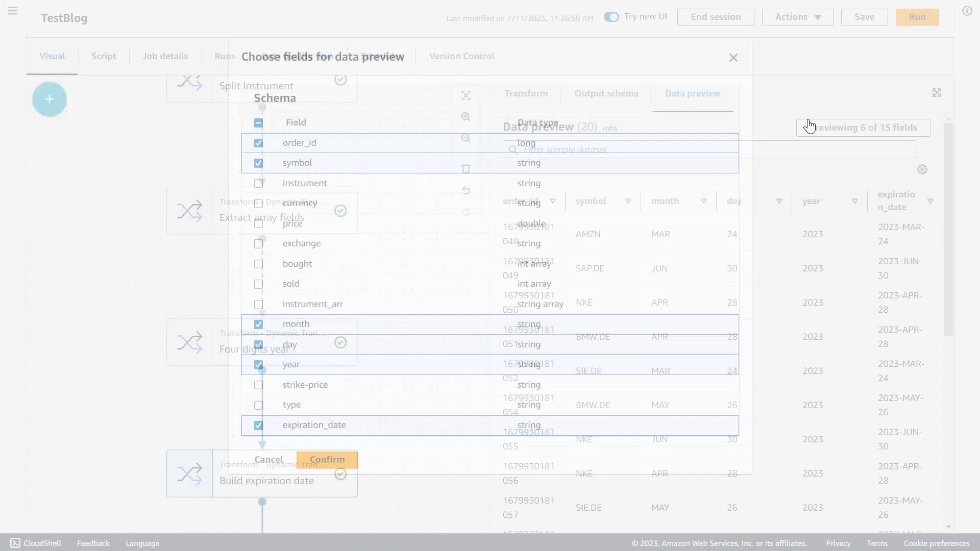
{"action": "left_click", "coordinate": [258, 120]}
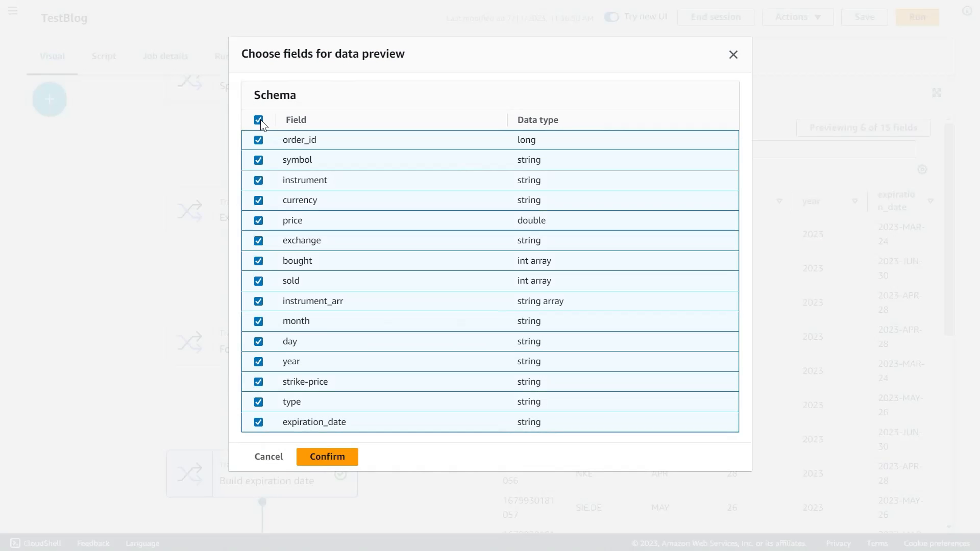
{"action": "left_click", "coordinate": [258, 121]}
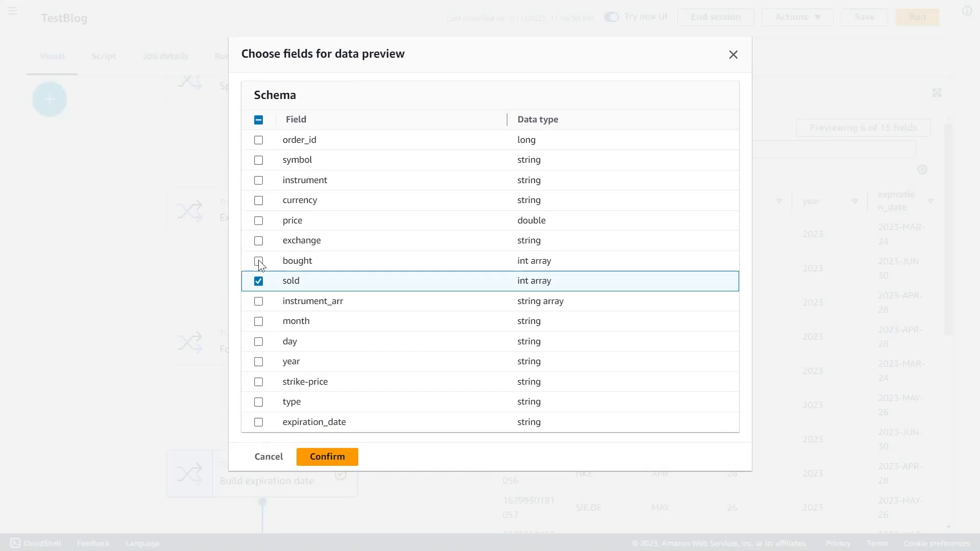
{"action": "left_click", "coordinate": [326, 456]}
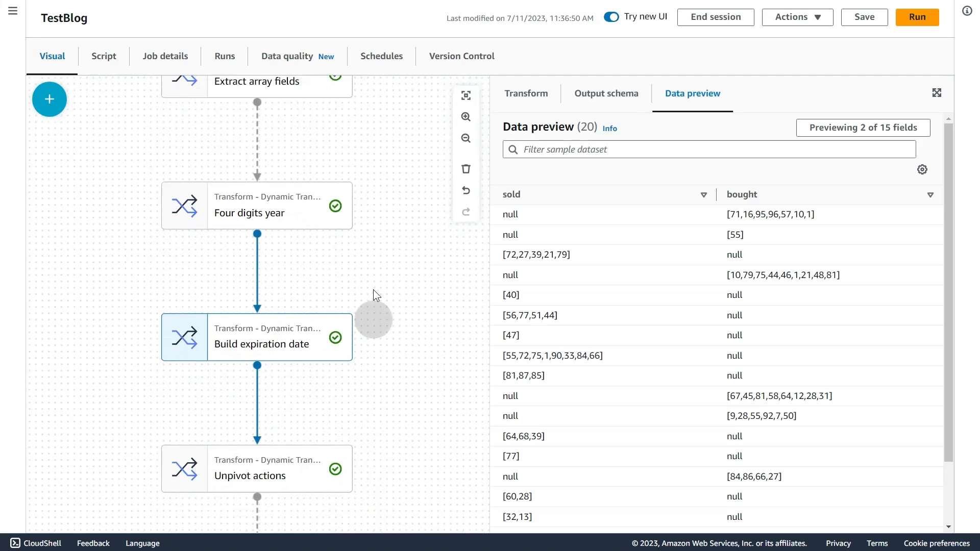
Show the Unpivot actions transform turning bought and sold into action and contracts columns
{"action": "left_click", "coordinate": [256, 413]}
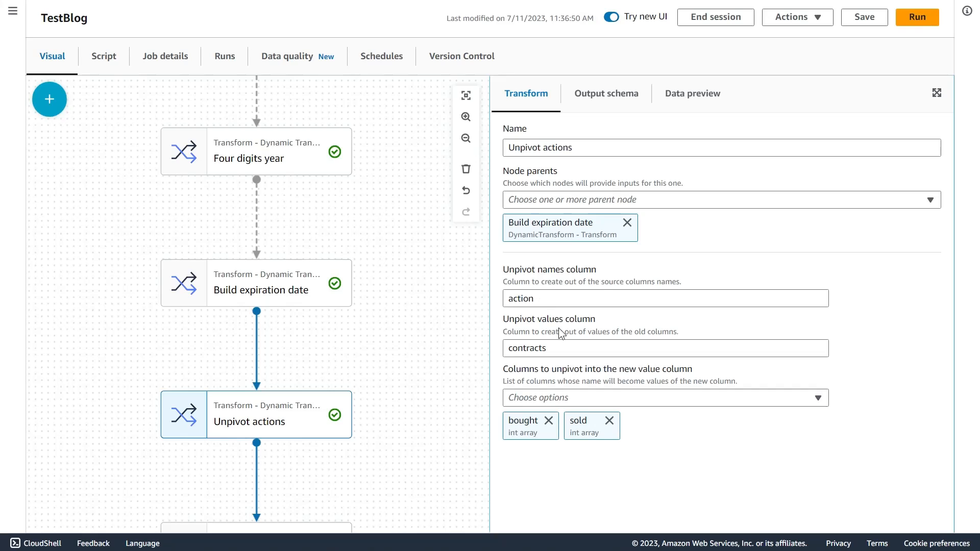
{"action": "mouse_move", "coordinate": [564, 348]}
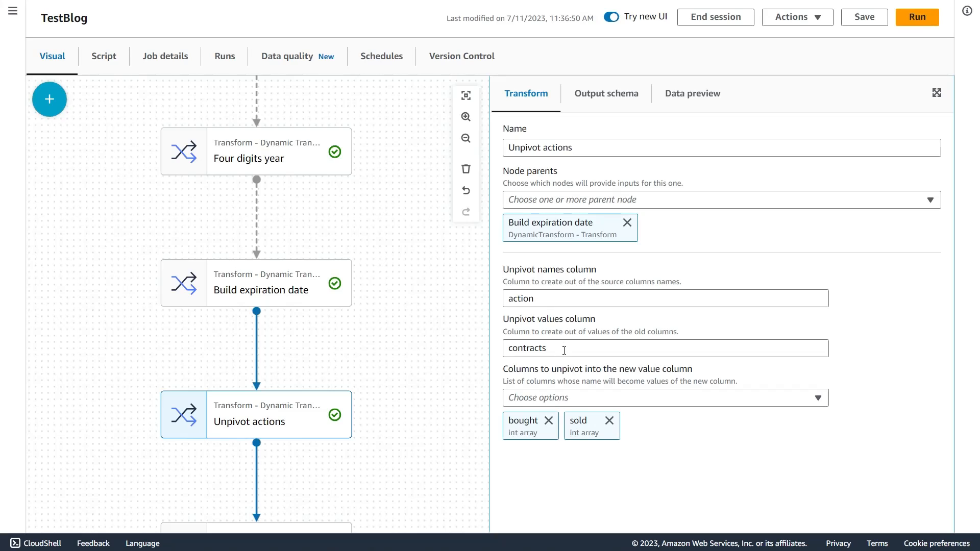
{"action": "mouse_move", "coordinate": [545, 453]}
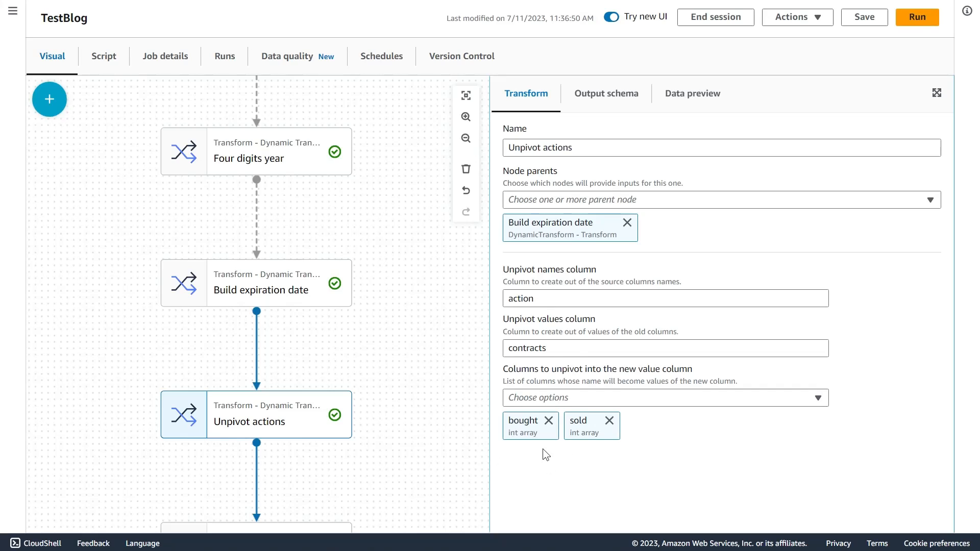
{"action": "mouse_move", "coordinate": [639, 207]}
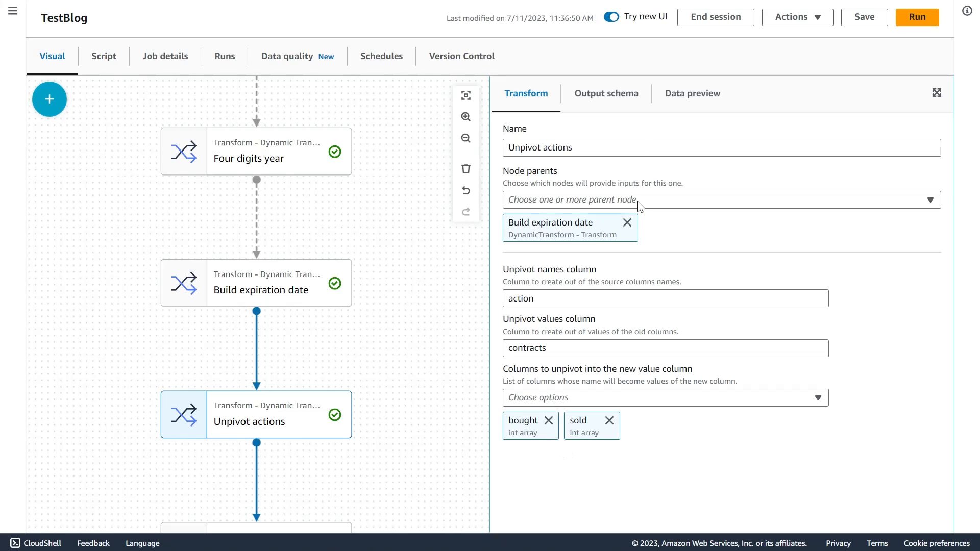
{"action": "mouse_move", "coordinate": [692, 94]}
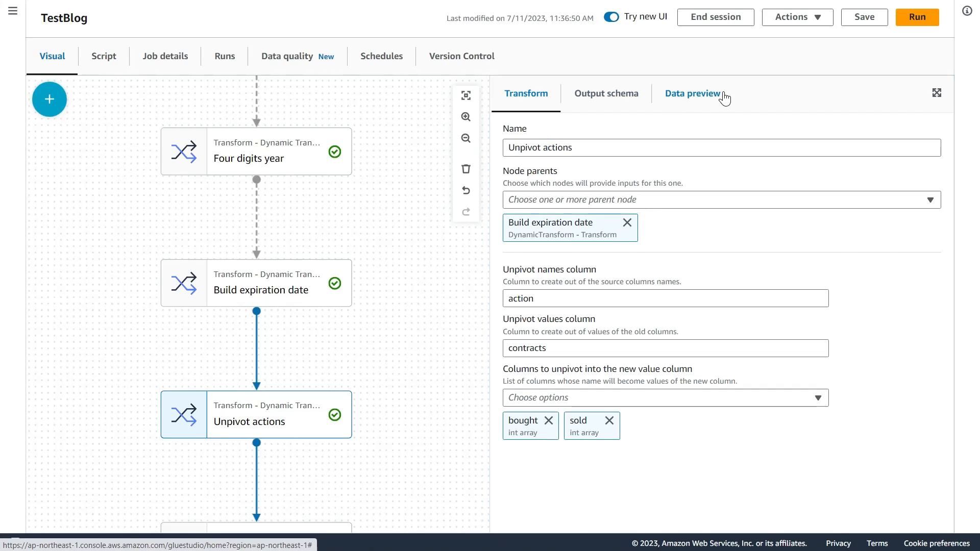
Preview the Unpivot actions output listing each order's action and contracts array
{"action": "left_click", "coordinate": [692, 93]}
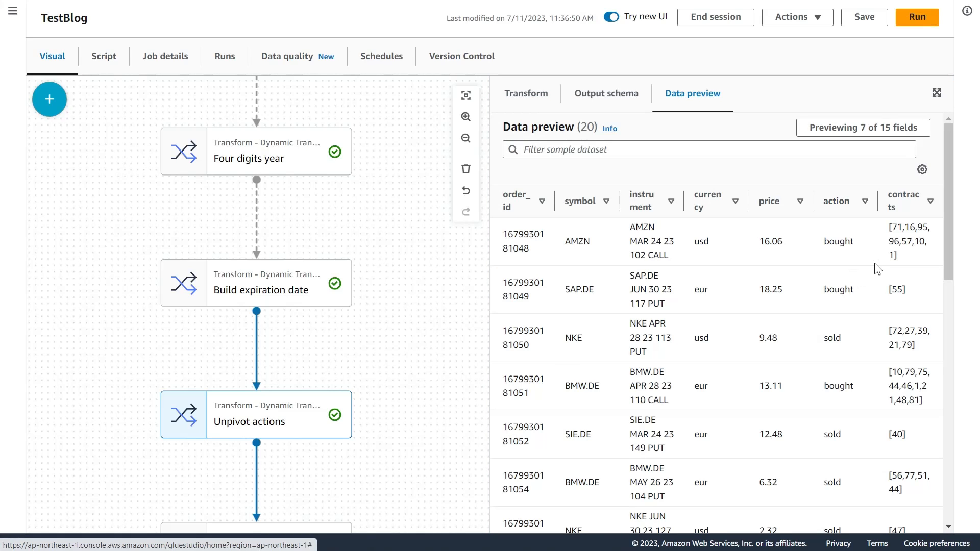
{"action": "mouse_move", "coordinate": [786, 222]}
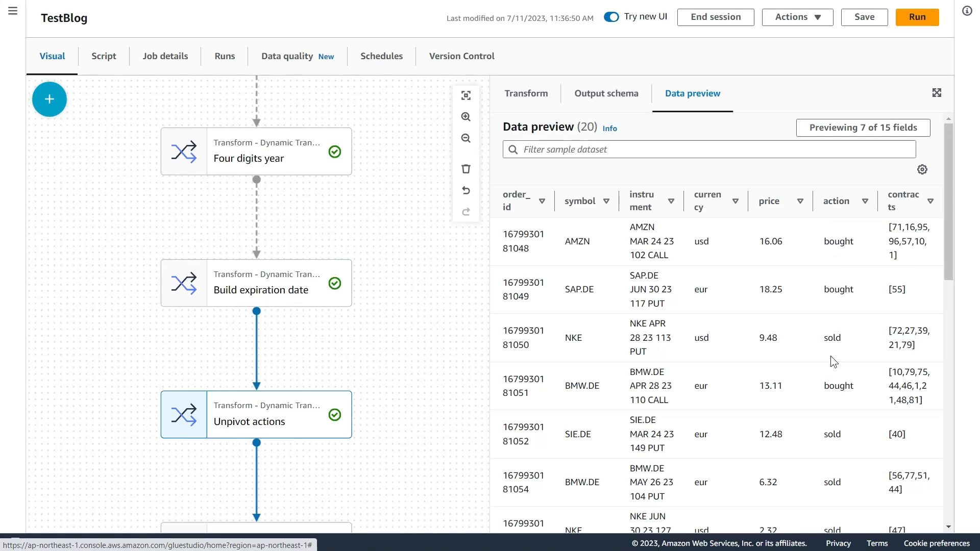
{"action": "mouse_move", "coordinate": [860, 360]}
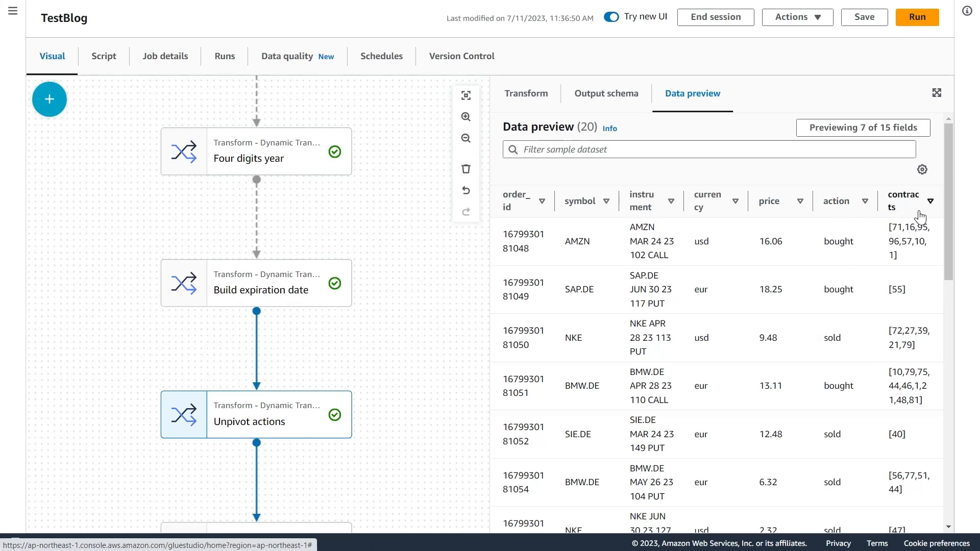
{"action": "mouse_move", "coordinate": [901, 213]}
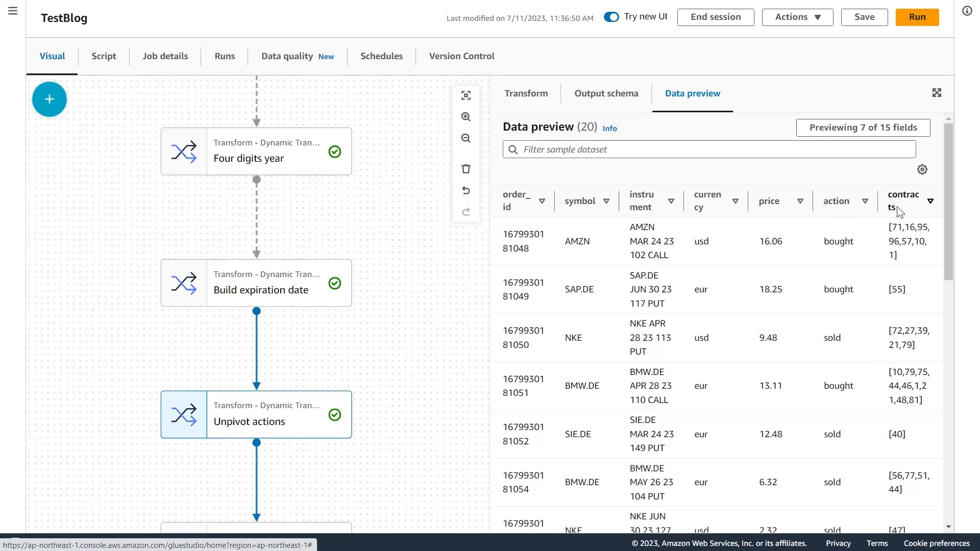
{"action": "mouse_move", "coordinate": [893, 422]}
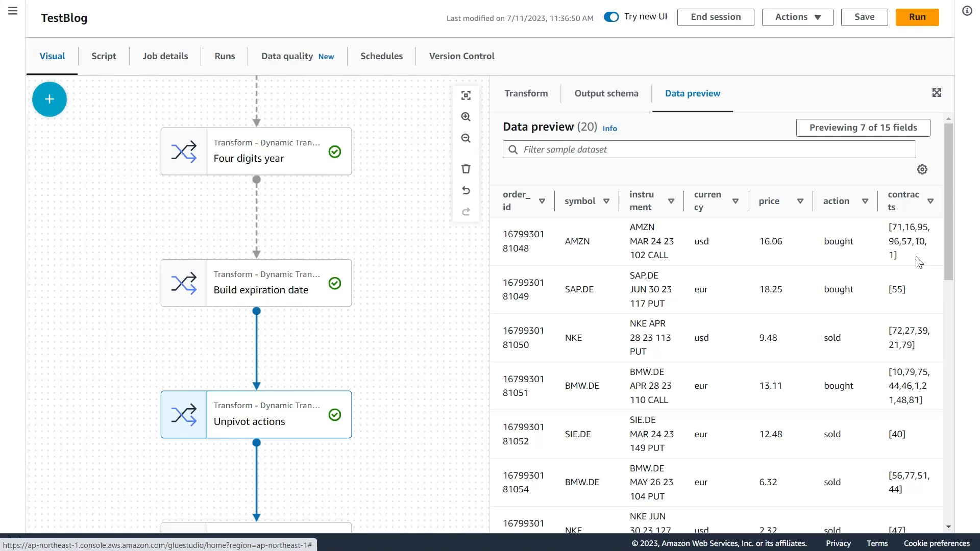
{"action": "mouse_move", "coordinate": [903, 228]}
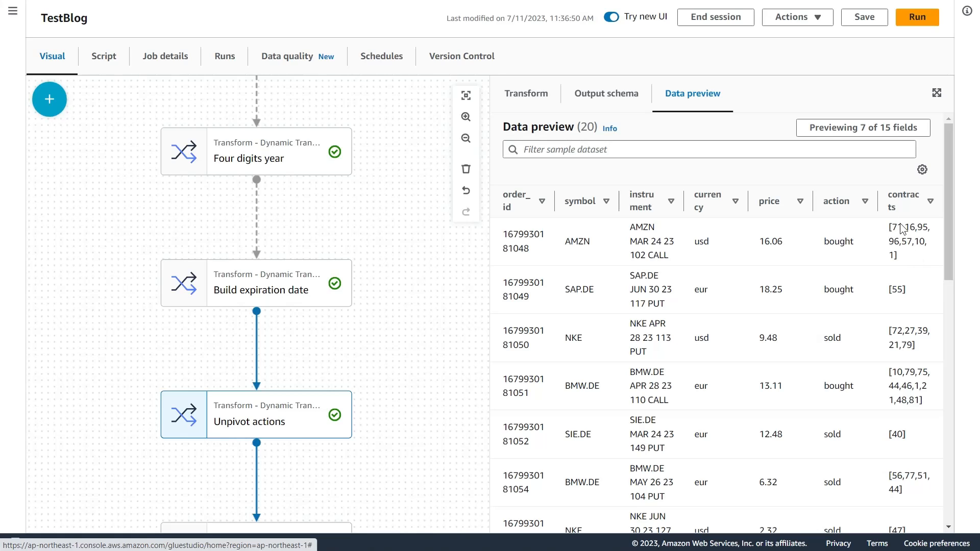
{"action": "mouse_move", "coordinate": [600, 238]}
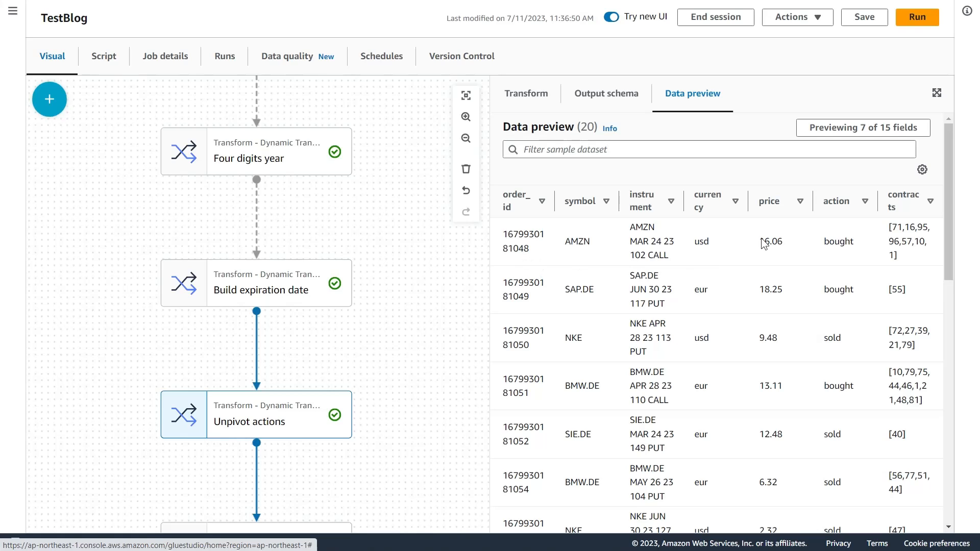
{"action": "mouse_move", "coordinate": [922, 263]}
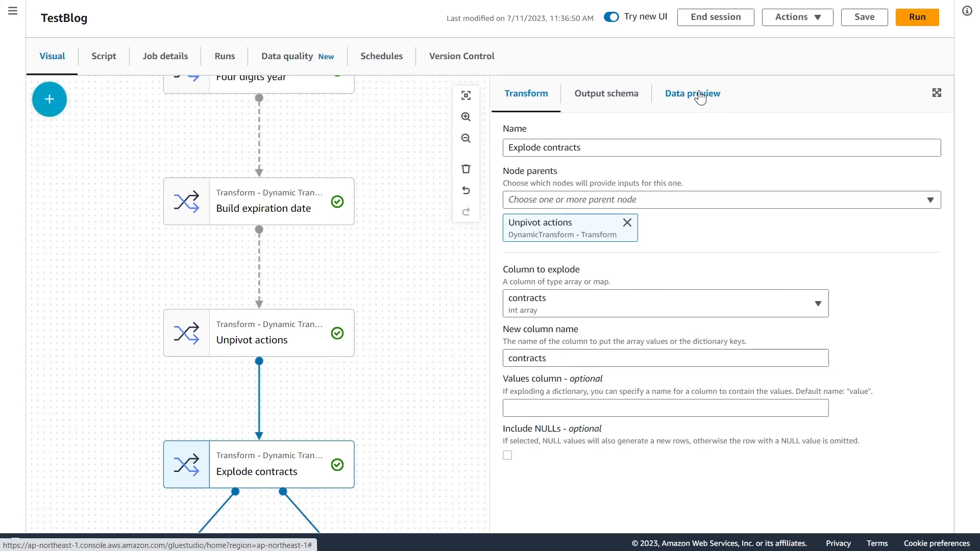
Preview the Explode contracts output showing one row per contract value
{"action": "left_click", "coordinate": [692, 93]}
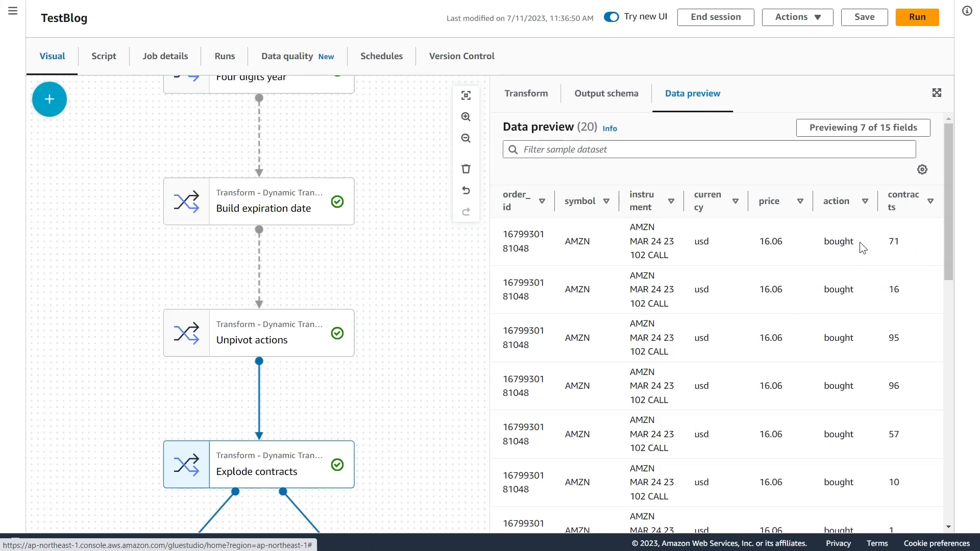
{"action": "mouse_move", "coordinate": [528, 236]}
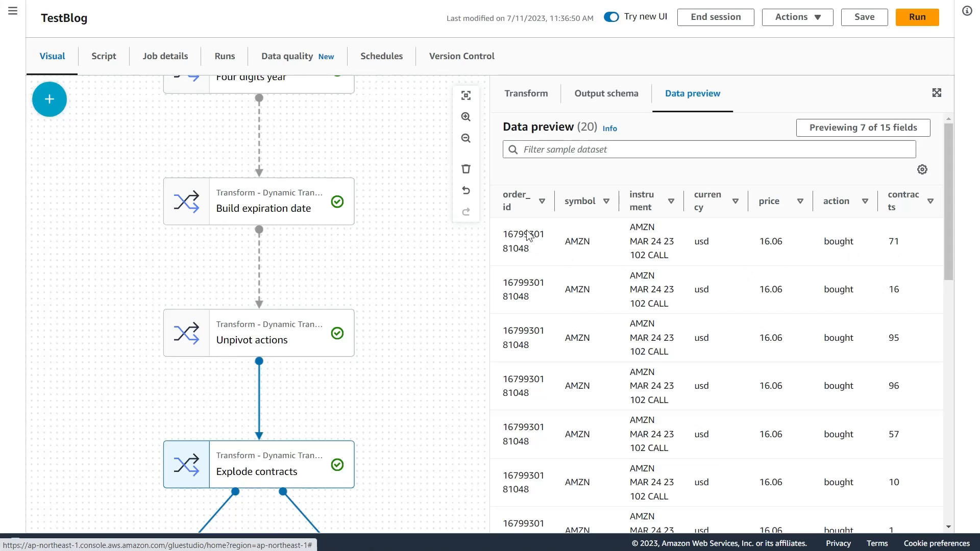
{"action": "mouse_move", "coordinate": [533, 483]}
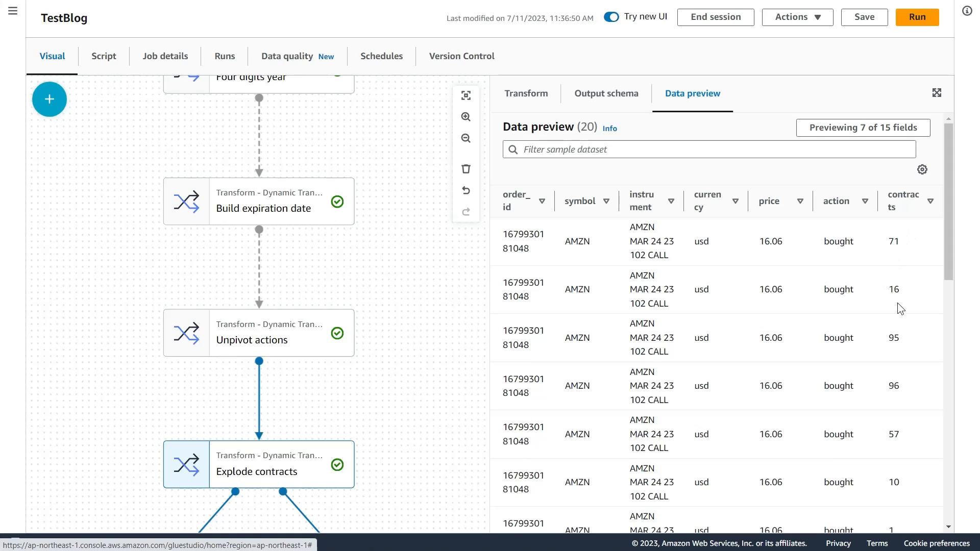
{"action": "mouse_move", "coordinate": [906, 491]}
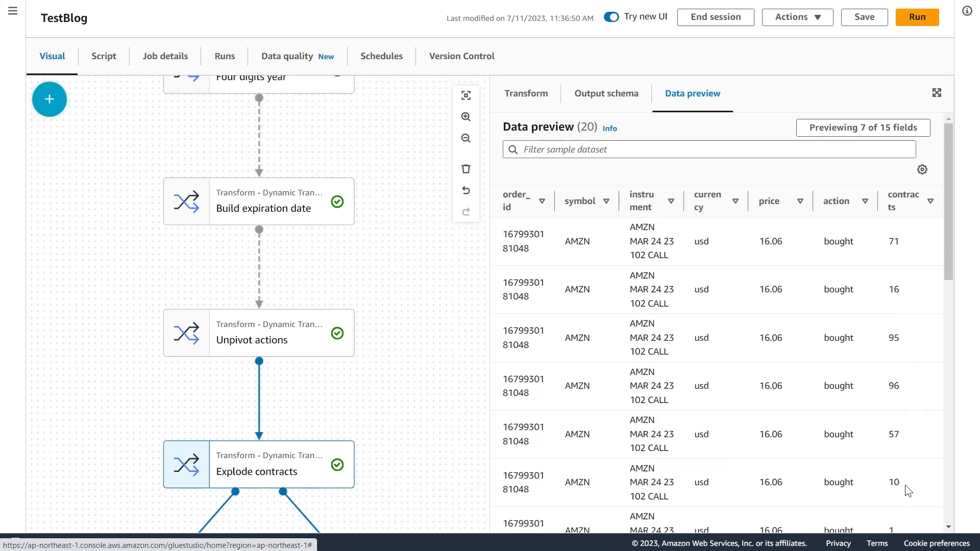
{"action": "mouse_move", "coordinate": [913, 94]}
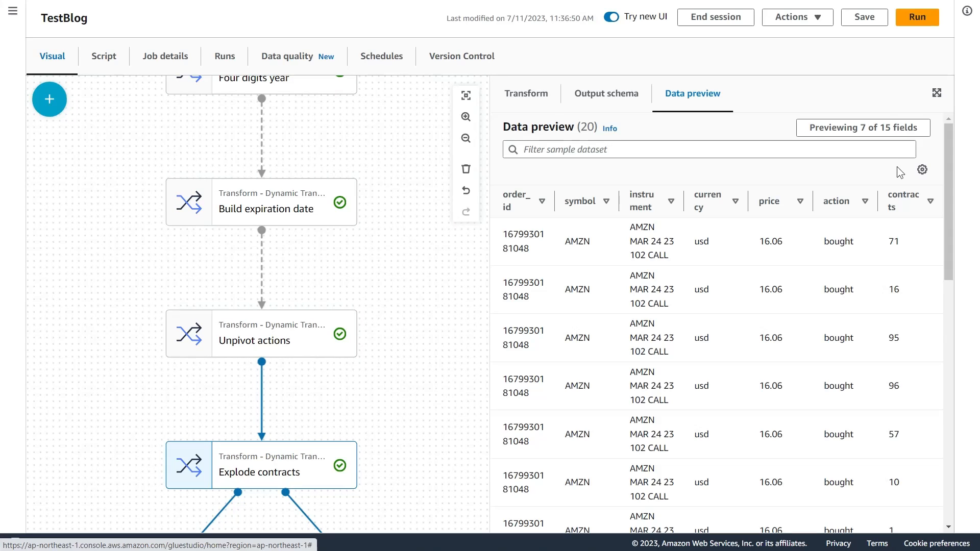
{"action": "mouse_move", "coordinate": [374, 455]}
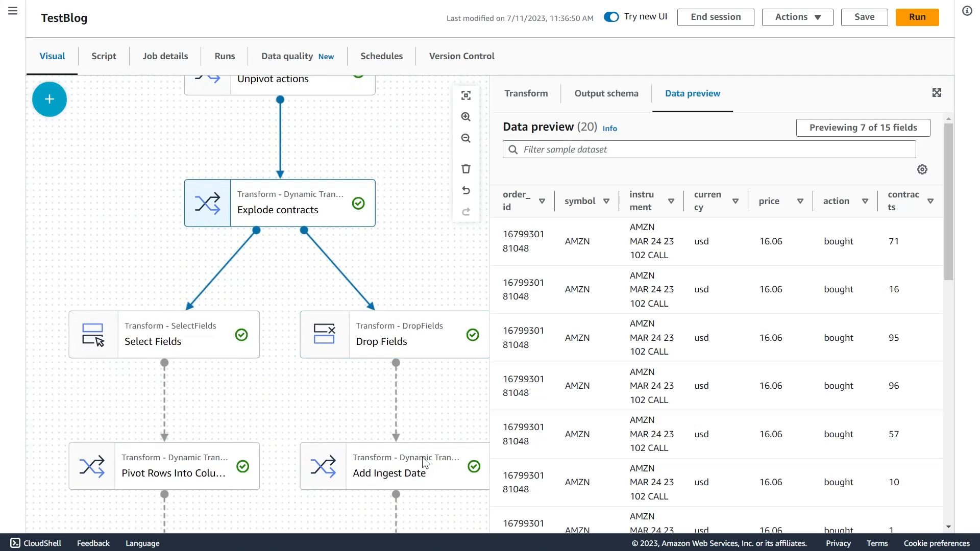
{"action": "mouse_move", "coordinate": [296, 422]}
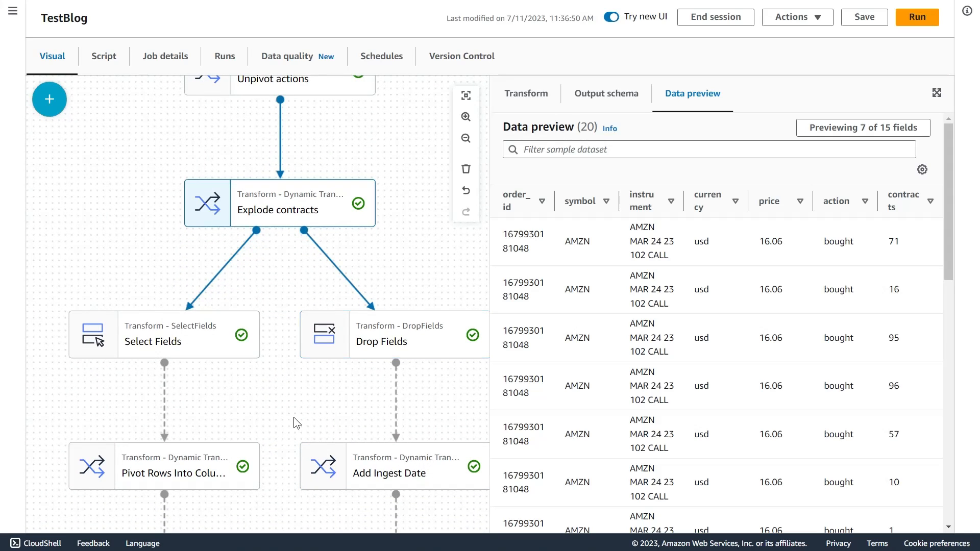
{"action": "mouse_move", "coordinate": [226, 408]}
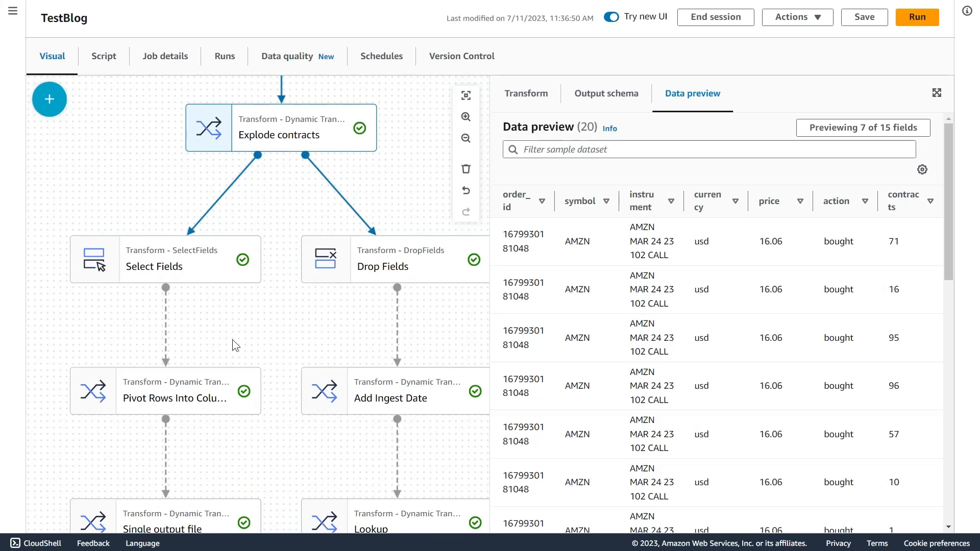
{"action": "mouse_move", "coordinate": [218, 287]}
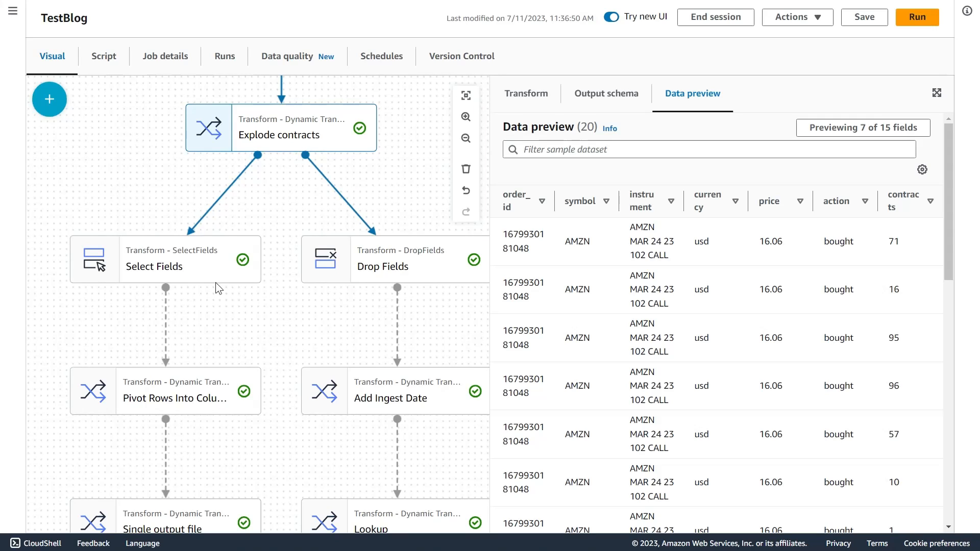
Show the Pivot Rows Into Columns properties: sum of contracts per type value
{"action": "left_click", "coordinate": [166, 258]}
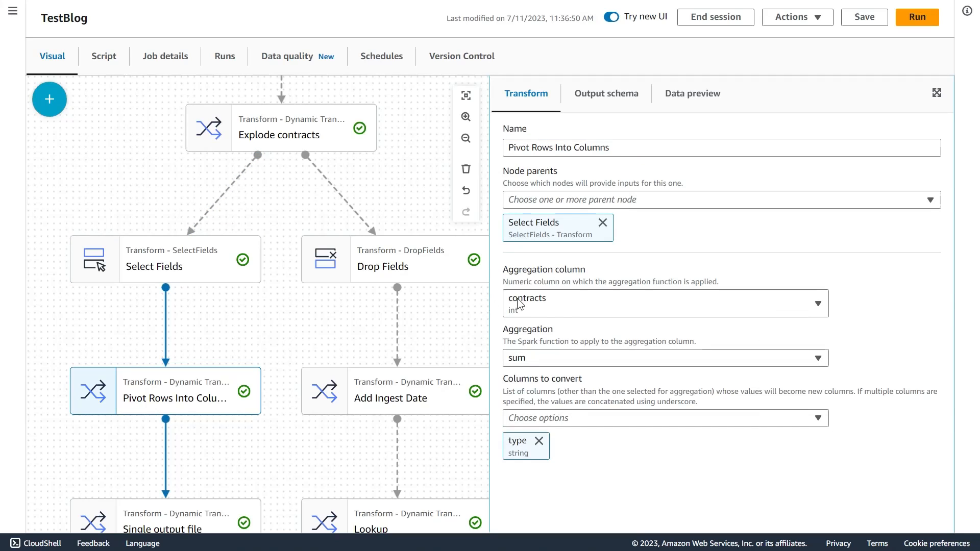
{"action": "mouse_move", "coordinate": [565, 293]}
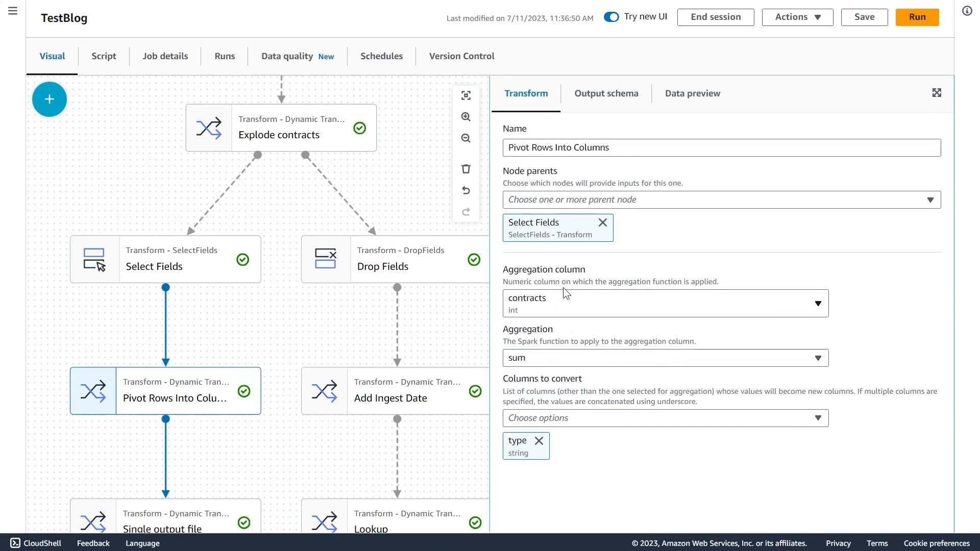
{"action": "mouse_move", "coordinate": [565, 428]}
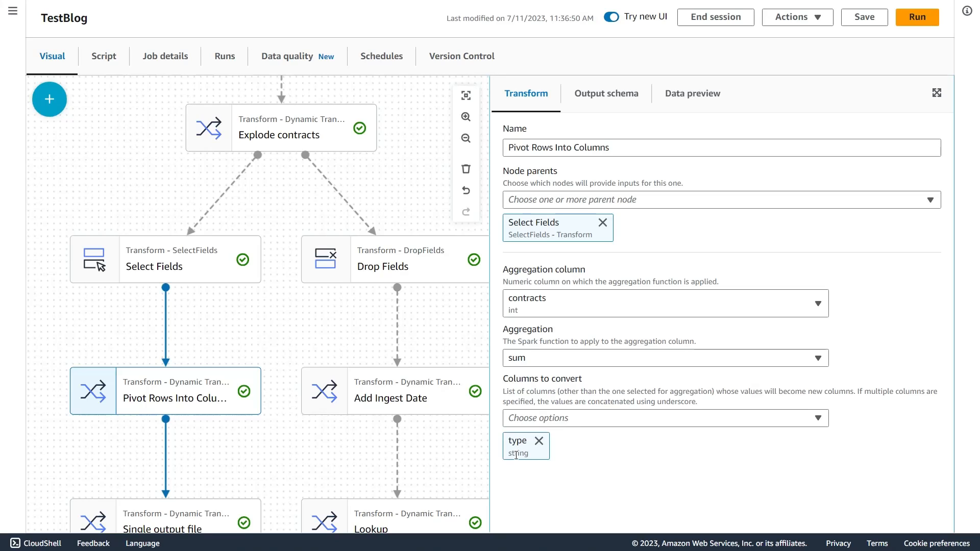
{"action": "mouse_move", "coordinate": [666, 452]}
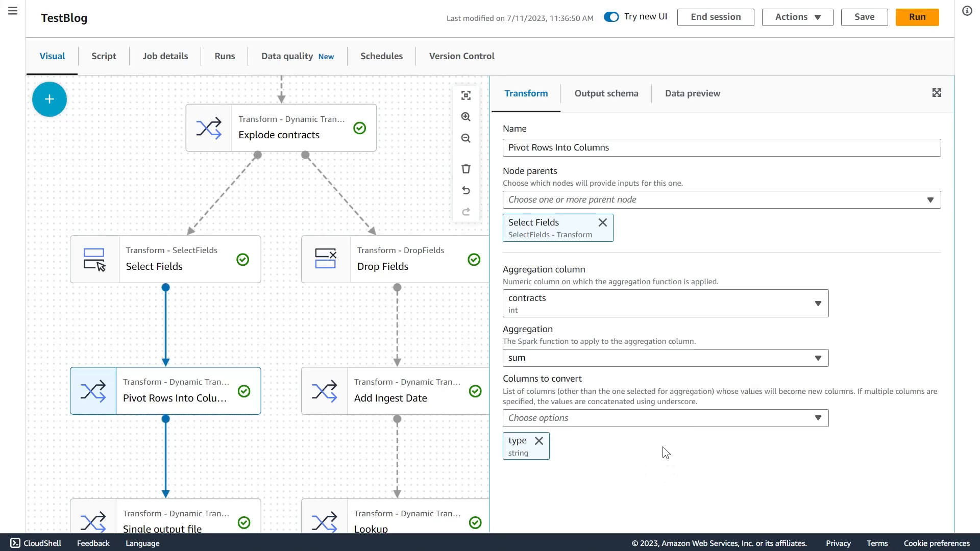
{"action": "mouse_move", "coordinate": [691, 103]}
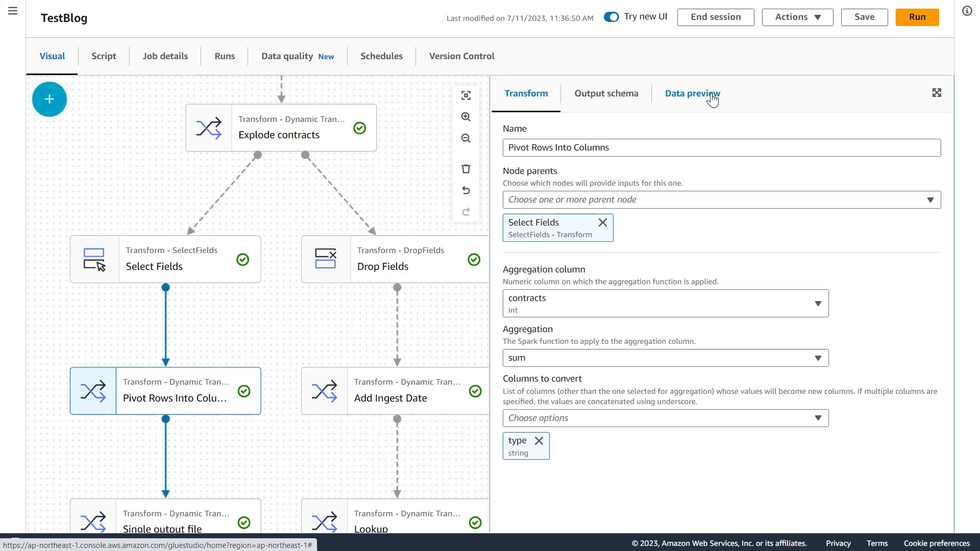
{"action": "left_click", "coordinate": [693, 93]}
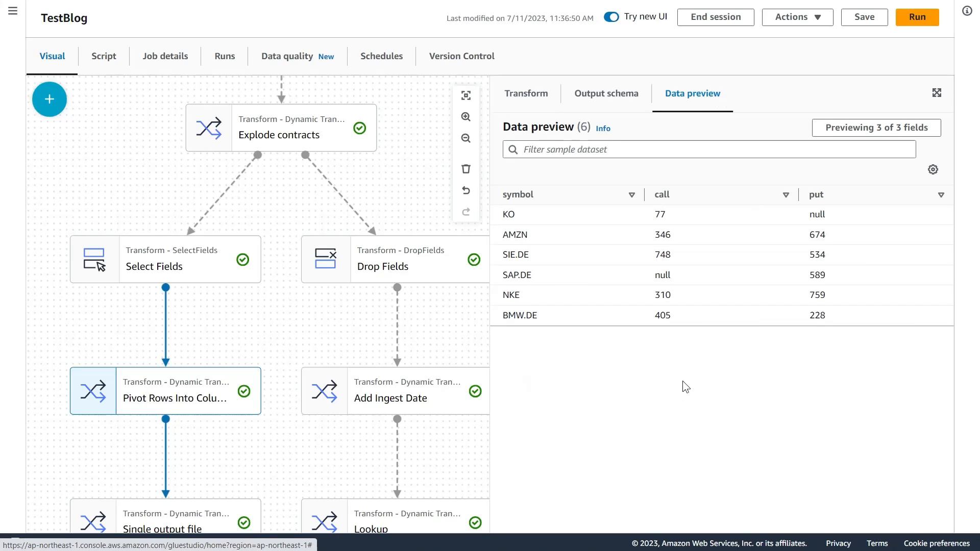
{"action": "mouse_move", "coordinate": [553, 350]}
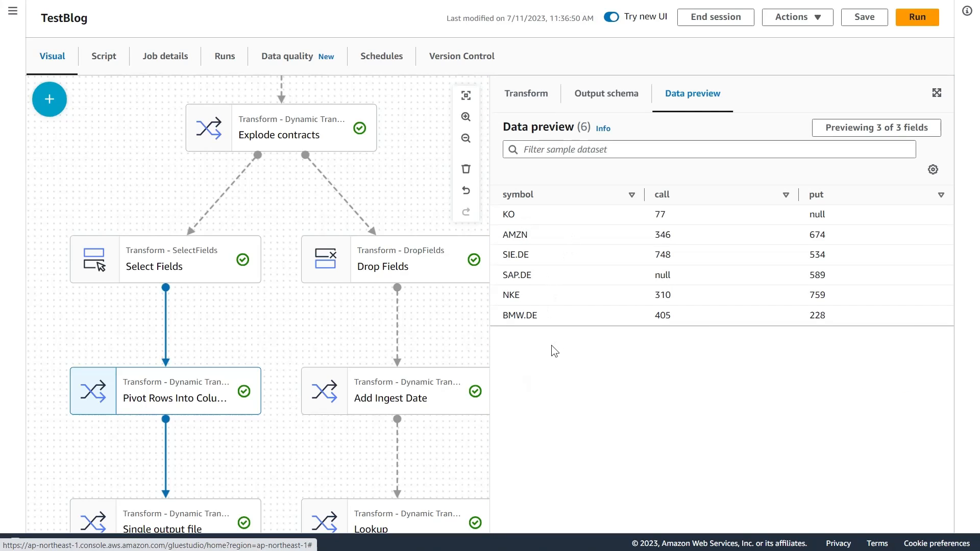
{"action": "mouse_move", "coordinate": [825, 216]}
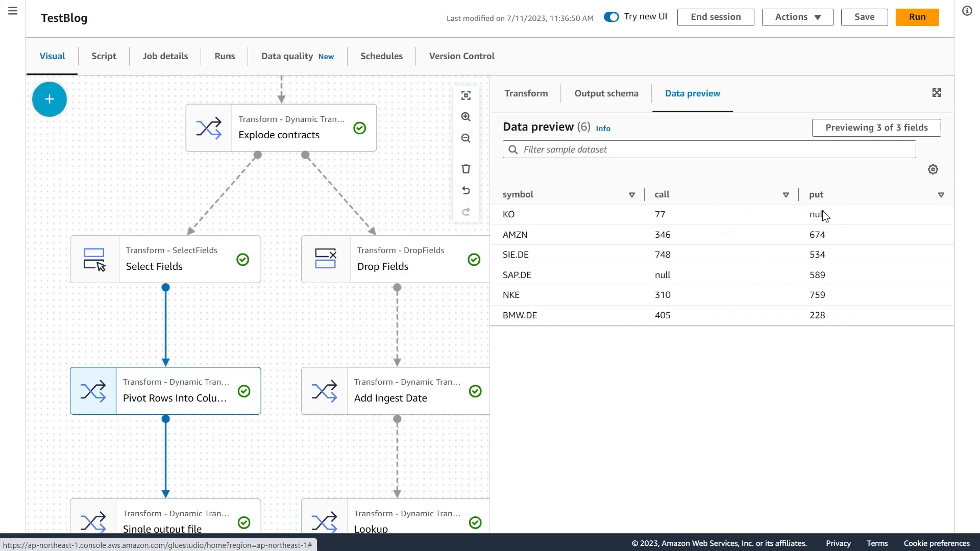
{"action": "mouse_move", "coordinate": [739, 368]}
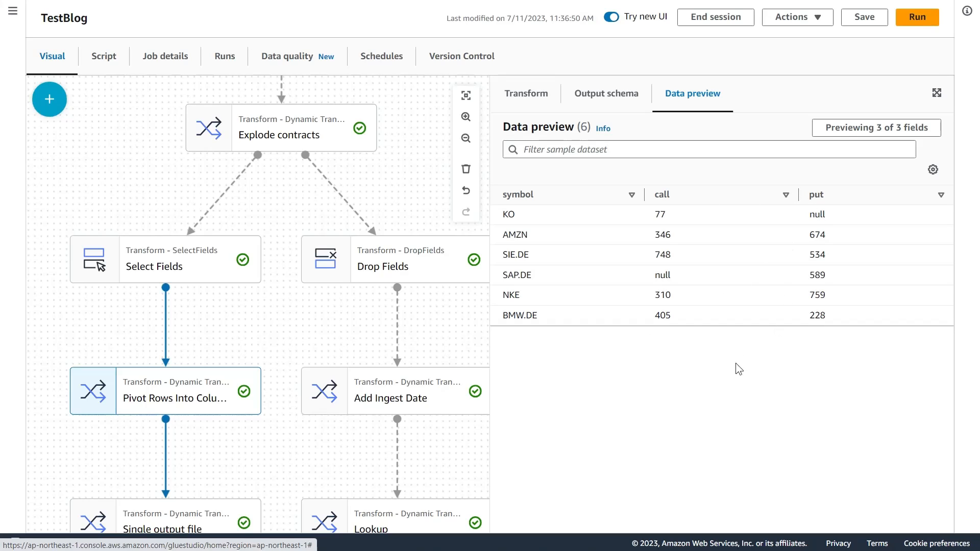
{"action": "mouse_move", "coordinate": [703, 361]}
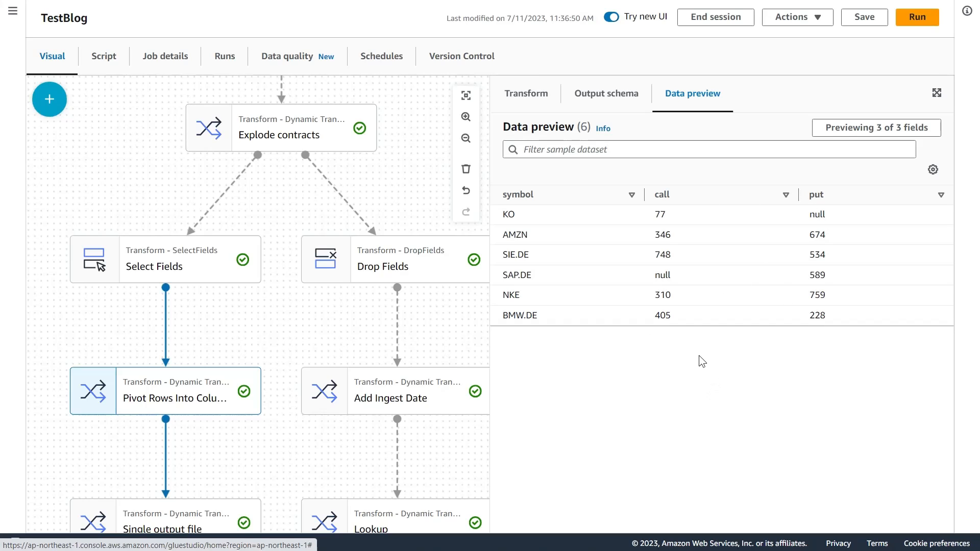
{"action": "mouse_move", "coordinate": [697, 367]}
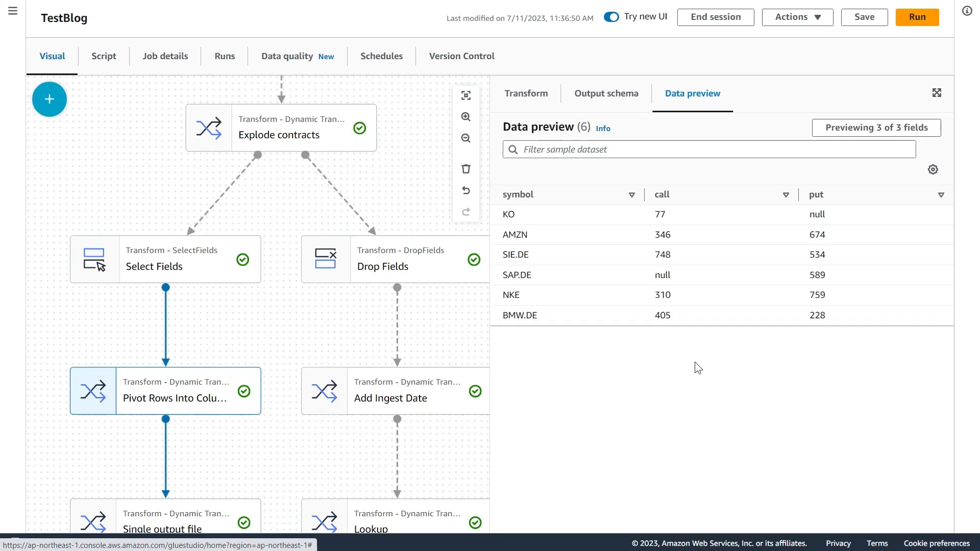
{"action": "mouse_move", "coordinate": [702, 199]}
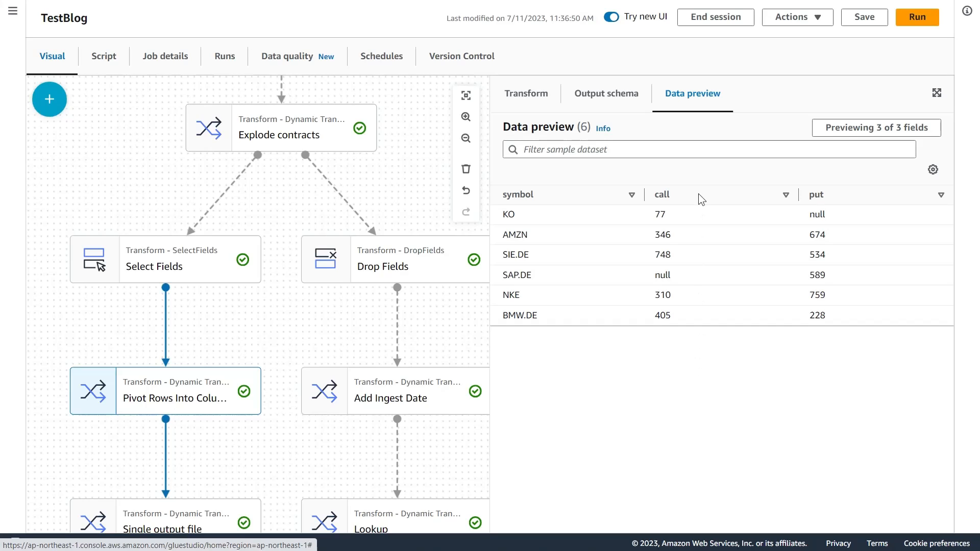
{"action": "mouse_move", "coordinate": [306, 491]}
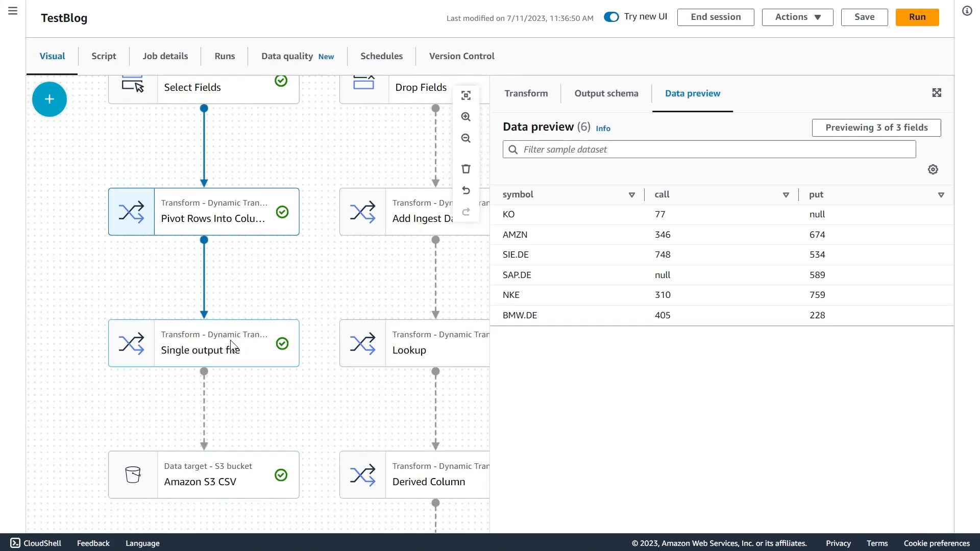
Review the Single output file settings, then the Drop Fields list removing instrument_arr, month, day and year
{"action": "left_click", "coordinate": [526, 93]}
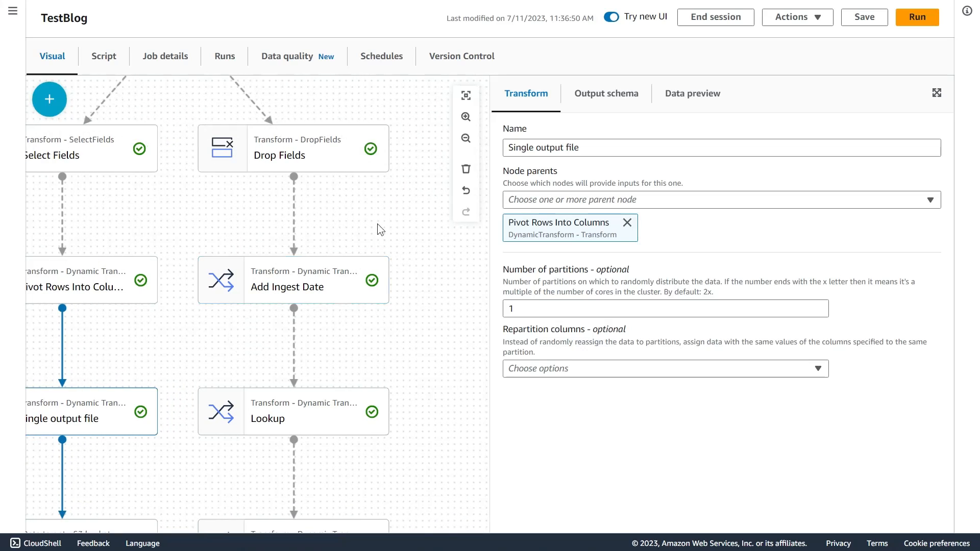
{"action": "left_click", "coordinate": [292, 148]}
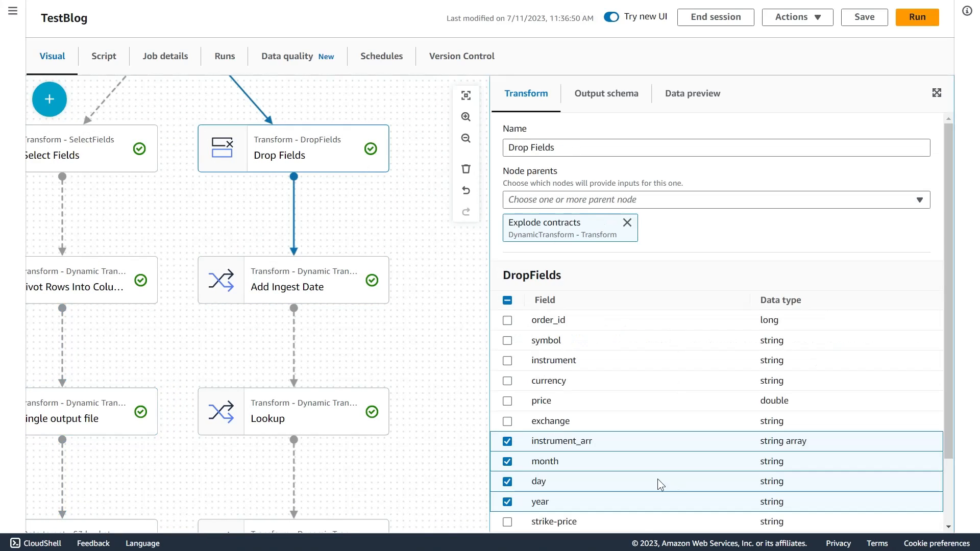
{"action": "scroll", "scroll_direction": "down", "scroll_amount": 3}
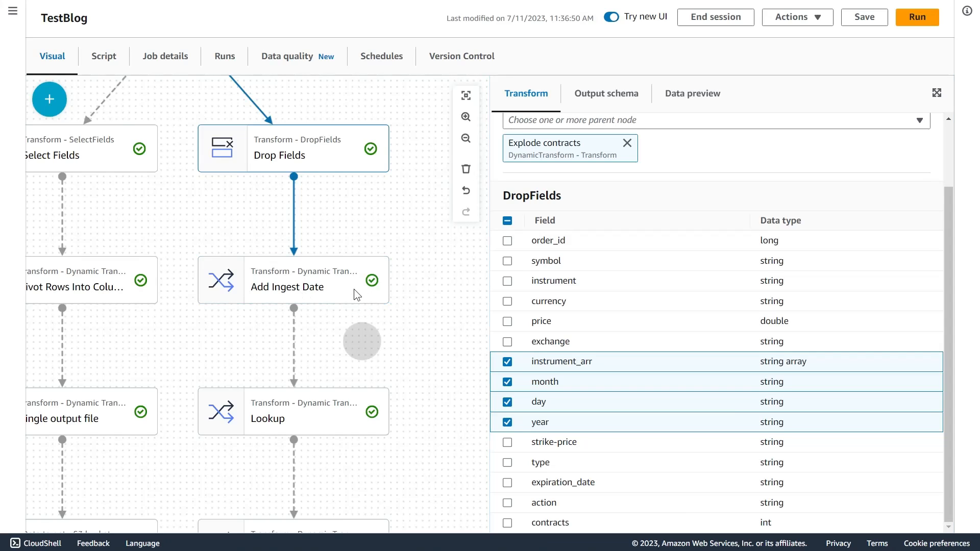
{"action": "scroll", "scroll_direction": "down", "scroll_amount": 3}
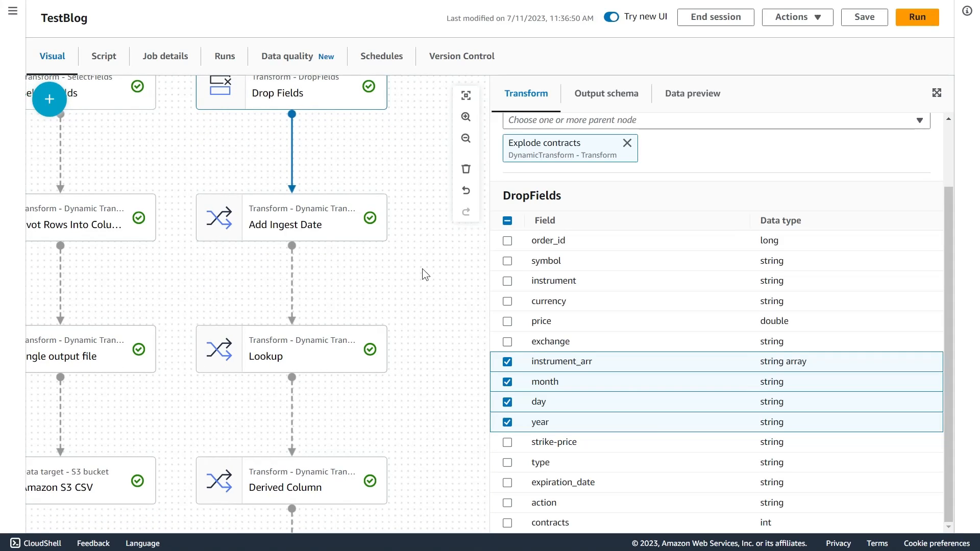
{"action": "mouse_move", "coordinate": [357, 243]}
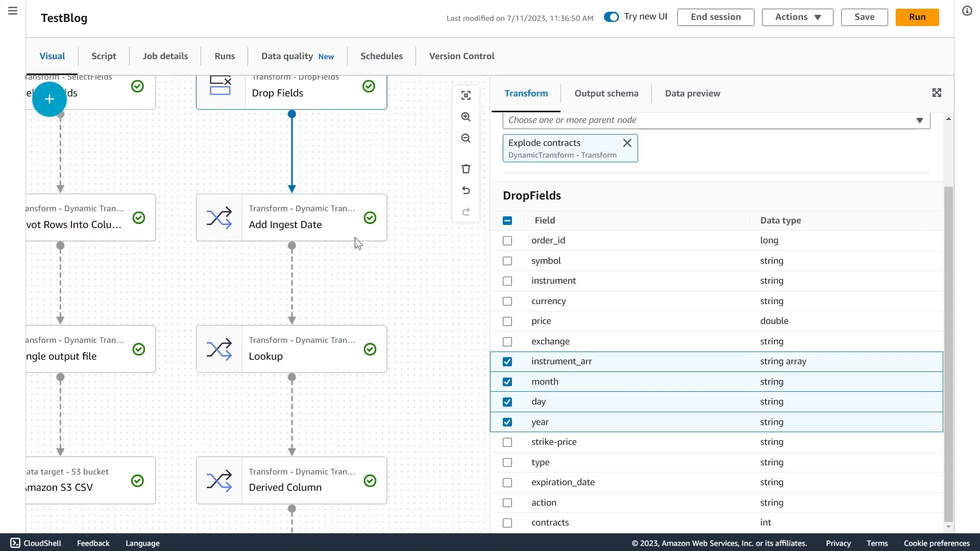
Review Add Ingest Date's timestamp settings and preview the ingest_date column reading 2023-07-11
{"action": "left_click", "coordinate": [291, 216]}
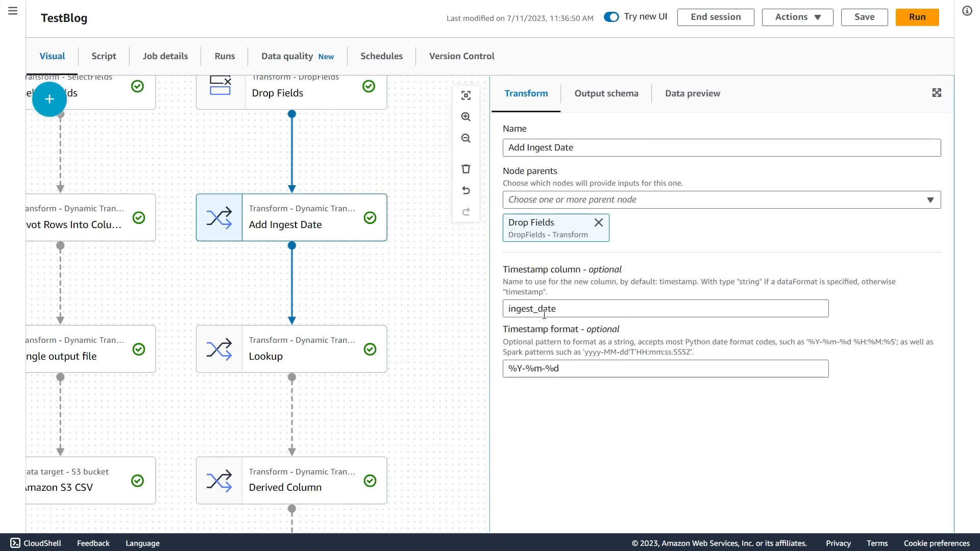
{"action": "mouse_move", "coordinate": [581, 412]}
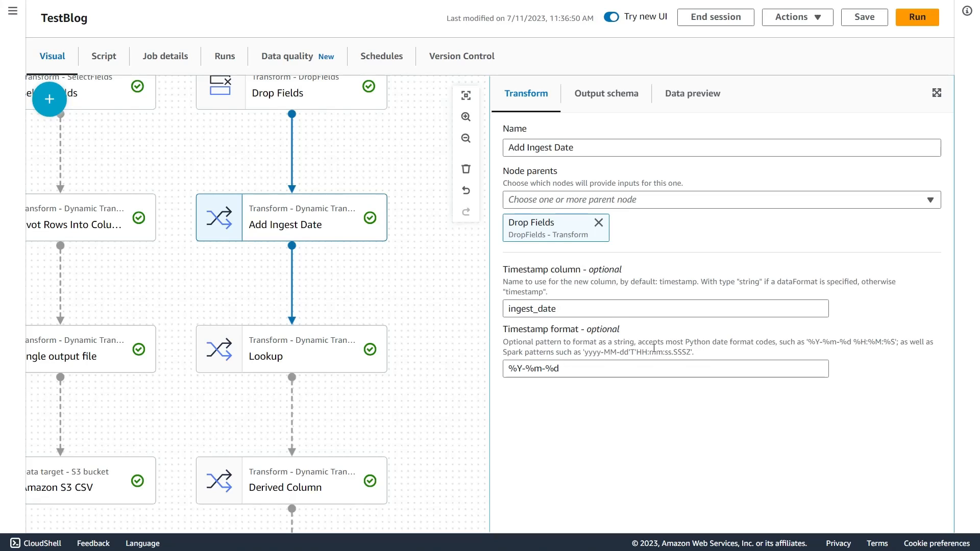
{"action": "mouse_move", "coordinate": [693, 92]}
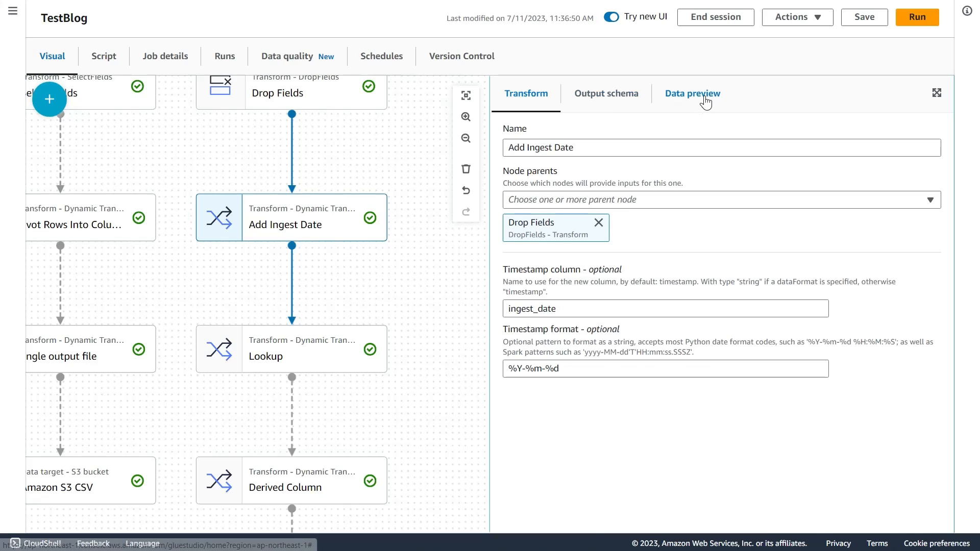
{"action": "left_click", "coordinate": [692, 94]}
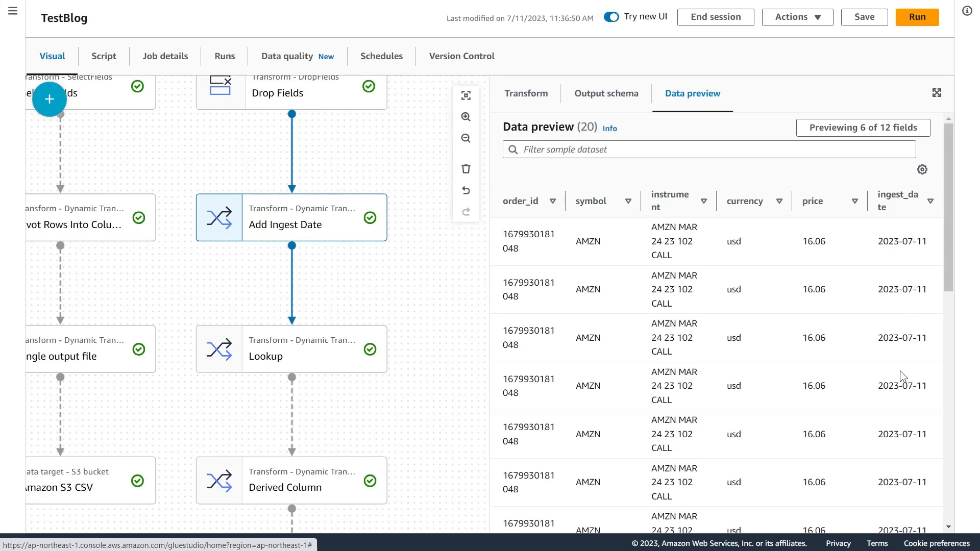
Review the Lookup against default.exchange_rates by currency and preview the exchange_rate column (1.09 for euro orders)
{"action": "left_click", "coordinate": [291, 349]}
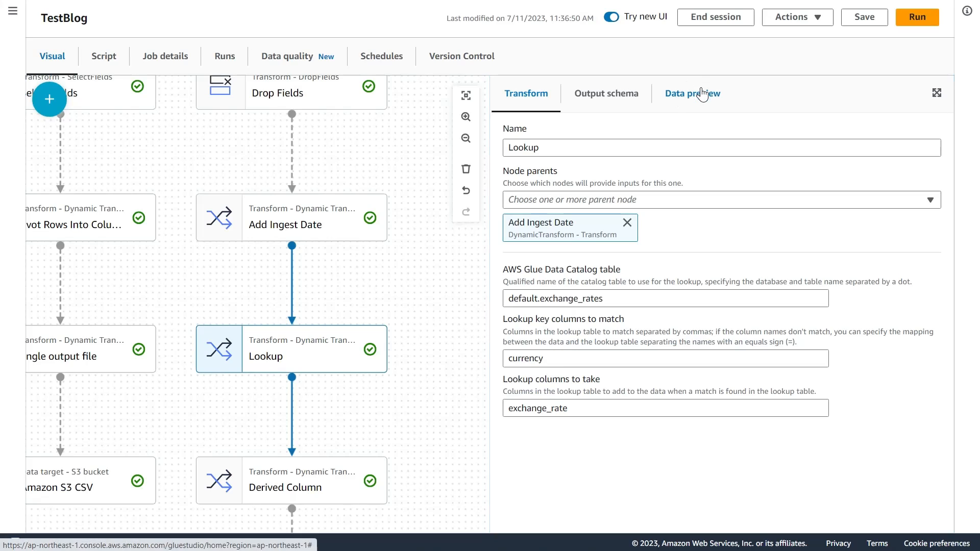
{"action": "left_click", "coordinate": [692, 93]}
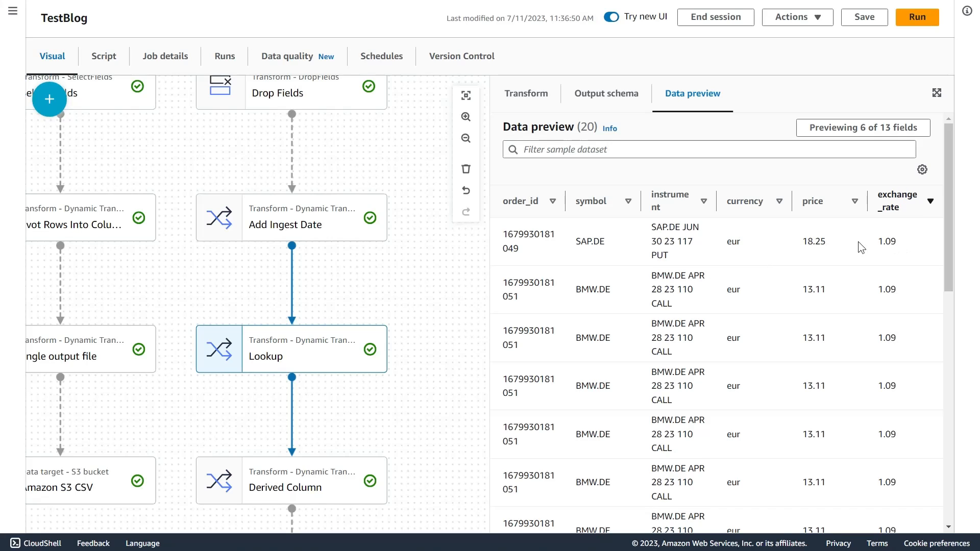
{"action": "mouse_move", "coordinate": [783, 238]}
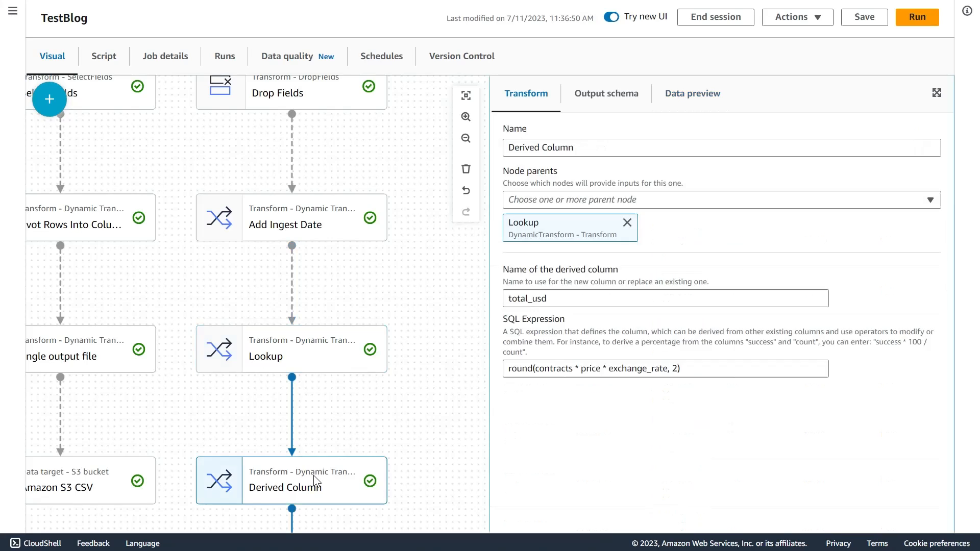
{"action": "mouse_move", "coordinate": [569, 407]}
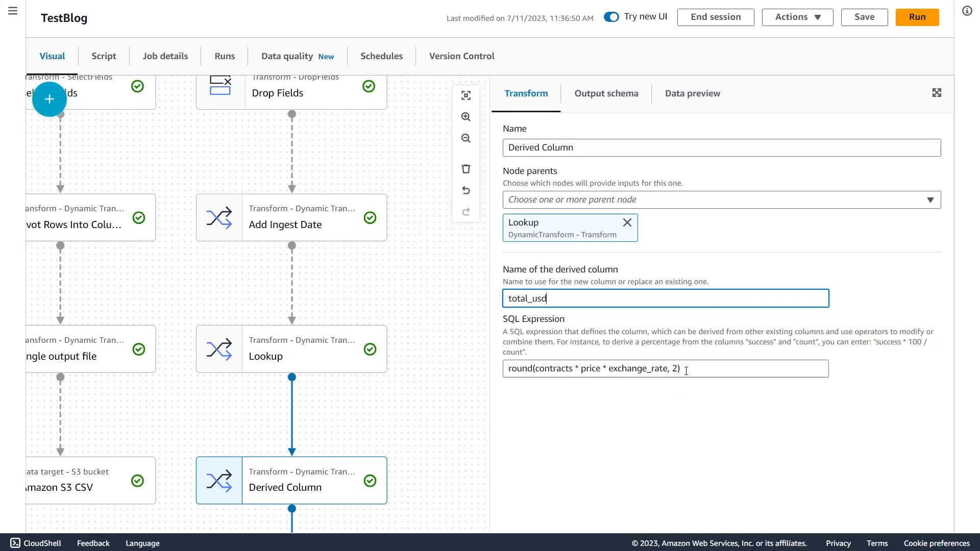
Preview the total_usd column, e.g. 1094.09 for a SAP.DE euro order at rate 1.09
{"action": "left_click", "coordinate": [692, 93]}
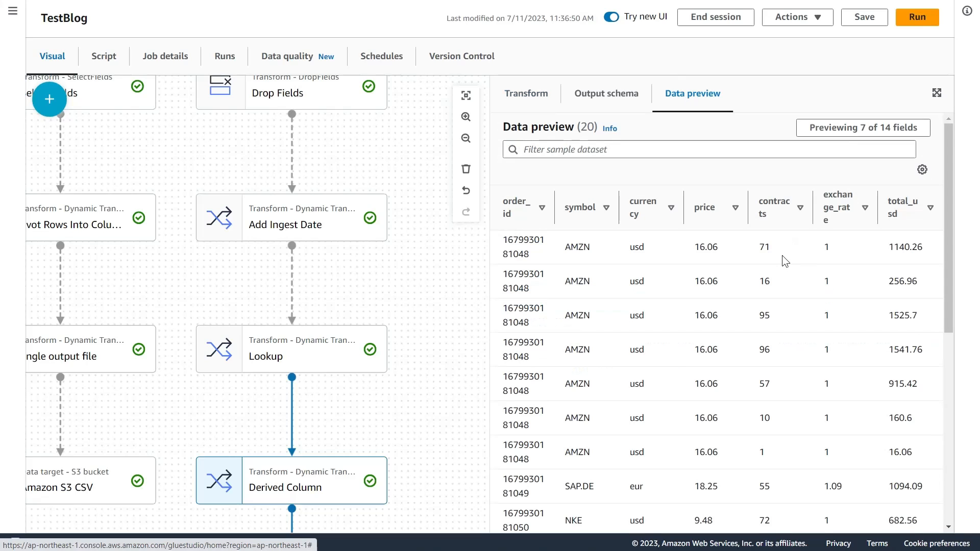
{"action": "mouse_move", "coordinate": [905, 270]}
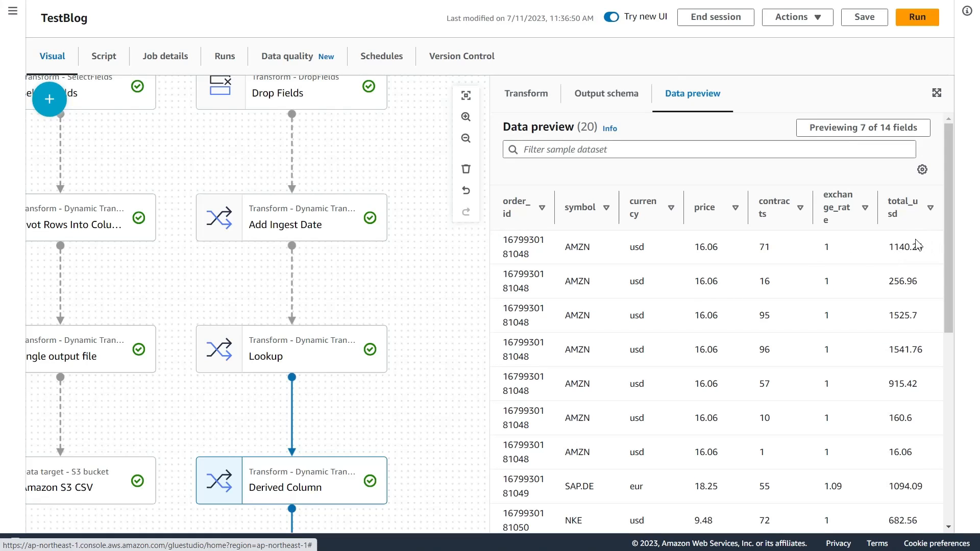
{"action": "mouse_move", "coordinate": [907, 343]}
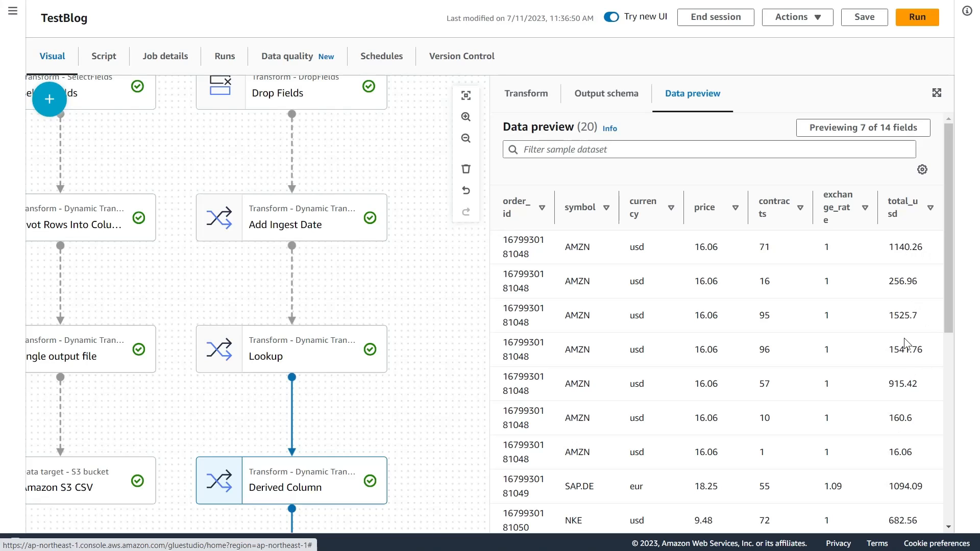
{"action": "mouse_move", "coordinate": [342, 461]}
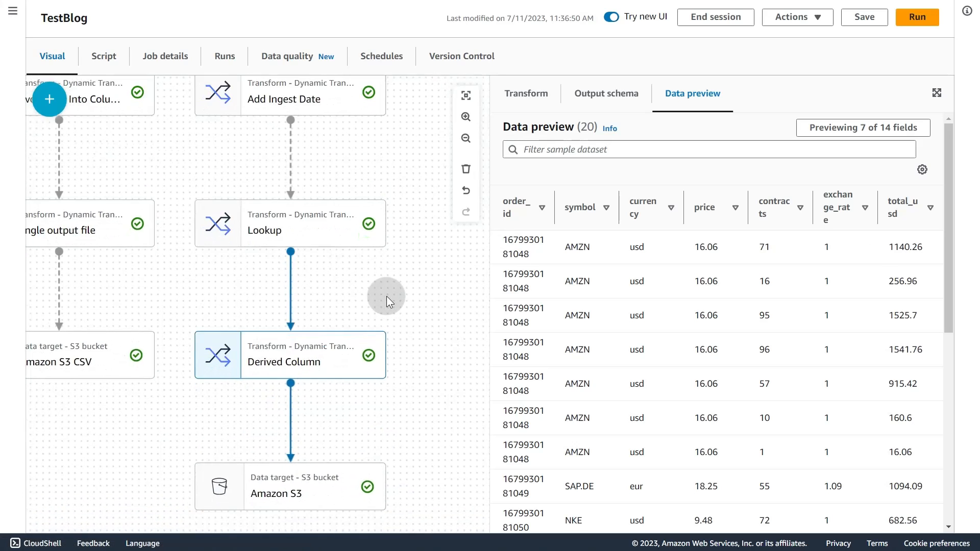
{"action": "mouse_move", "coordinate": [383, 441]}
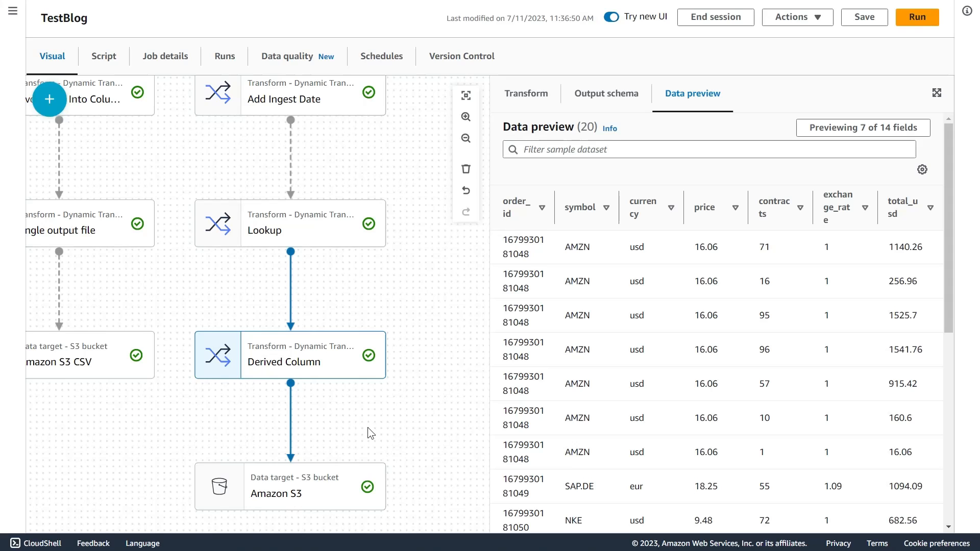
{"action": "mouse_move", "coordinate": [382, 430]}
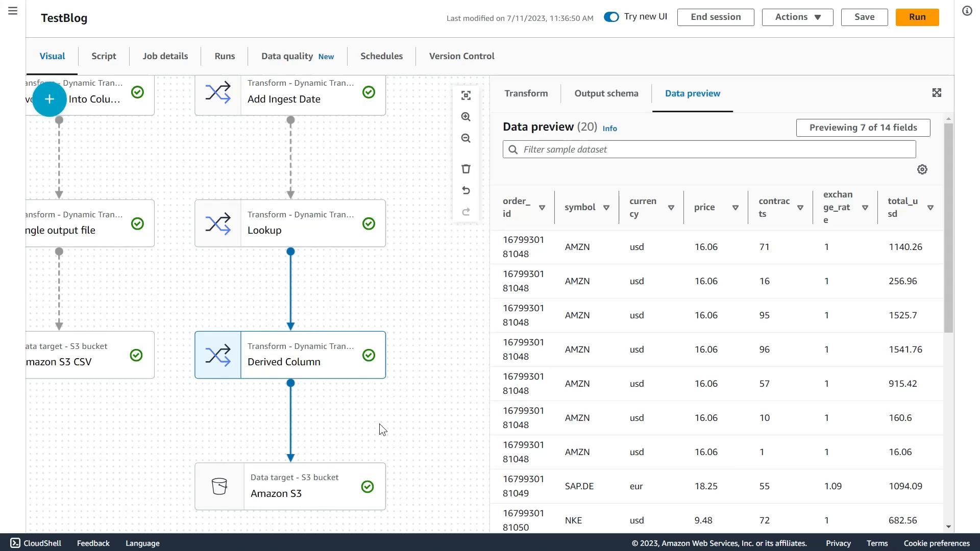